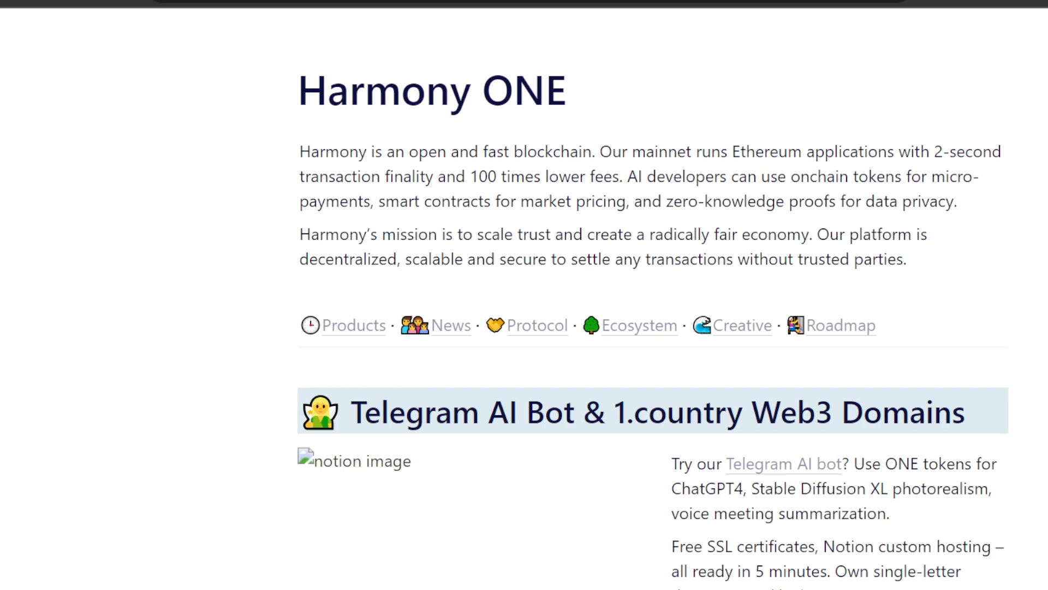
- Scroll through the Blockchain Protocol section down to the Ecosystem Partners: Open Development list
{"action": "scroll", "scroll_direction": "down", "scroll_amount": 3}
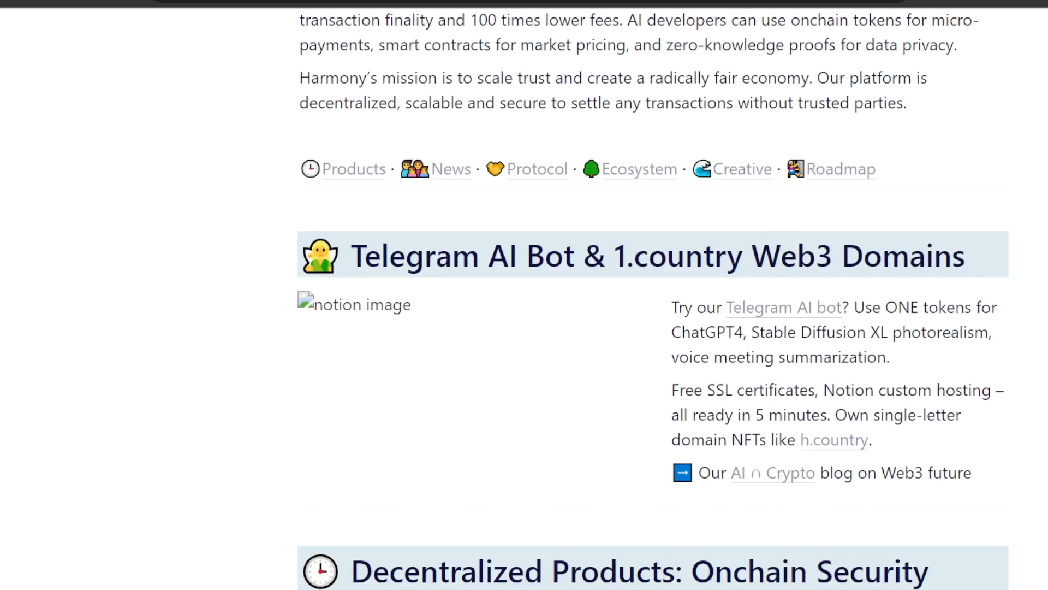
{"action": "scroll", "scroll_direction": "down", "scroll_amount": 3}
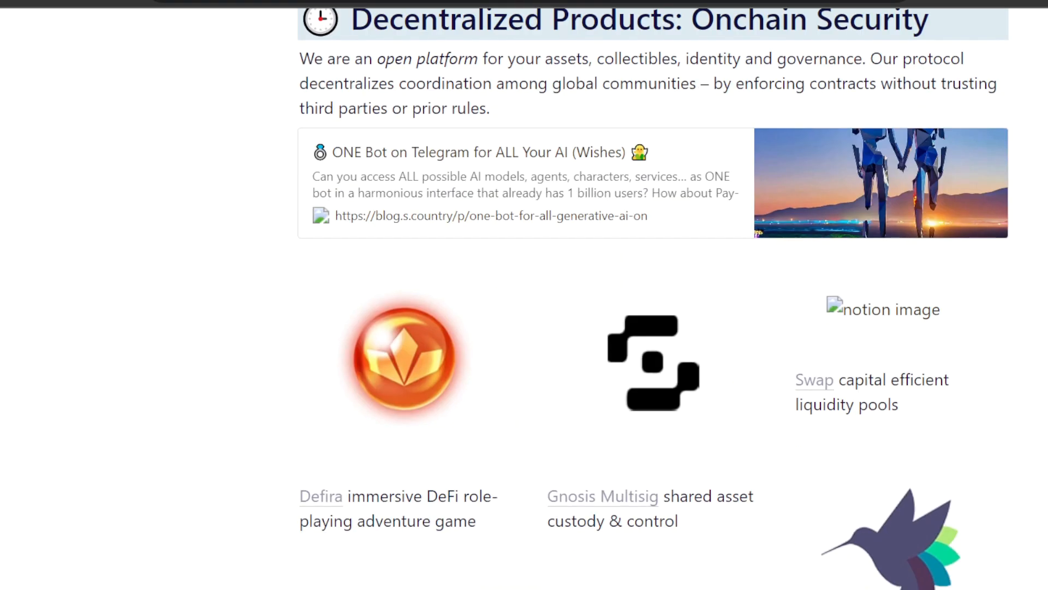
{"action": "scroll", "scroll_direction": "down", "scroll_amount": 3}
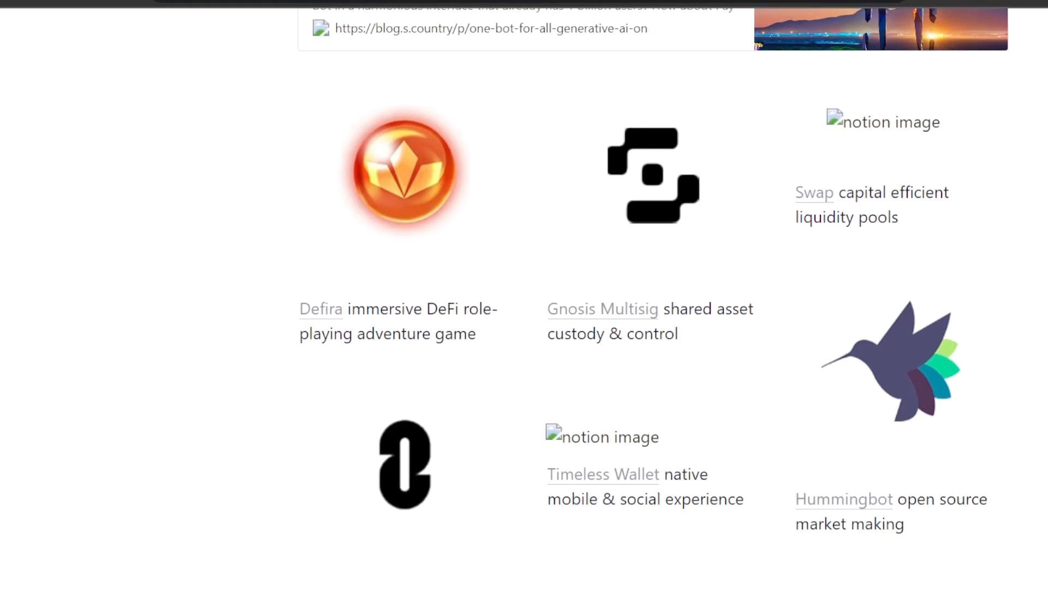
{"action": "scroll", "scroll_direction": "down", "scroll_amount": 3}
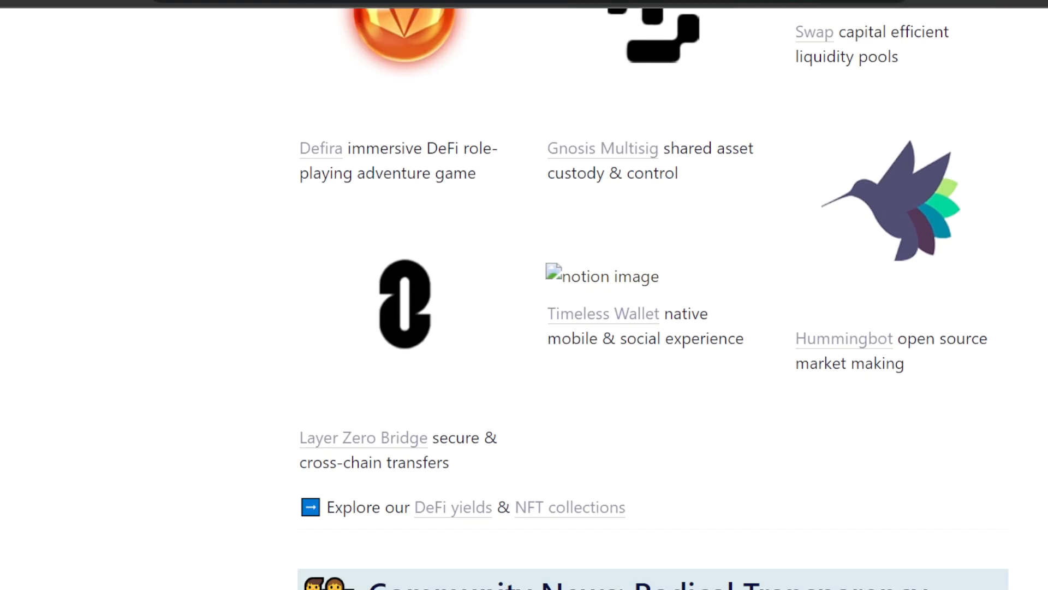
{"action": "scroll", "scroll_direction": "down", "scroll_amount": 3}
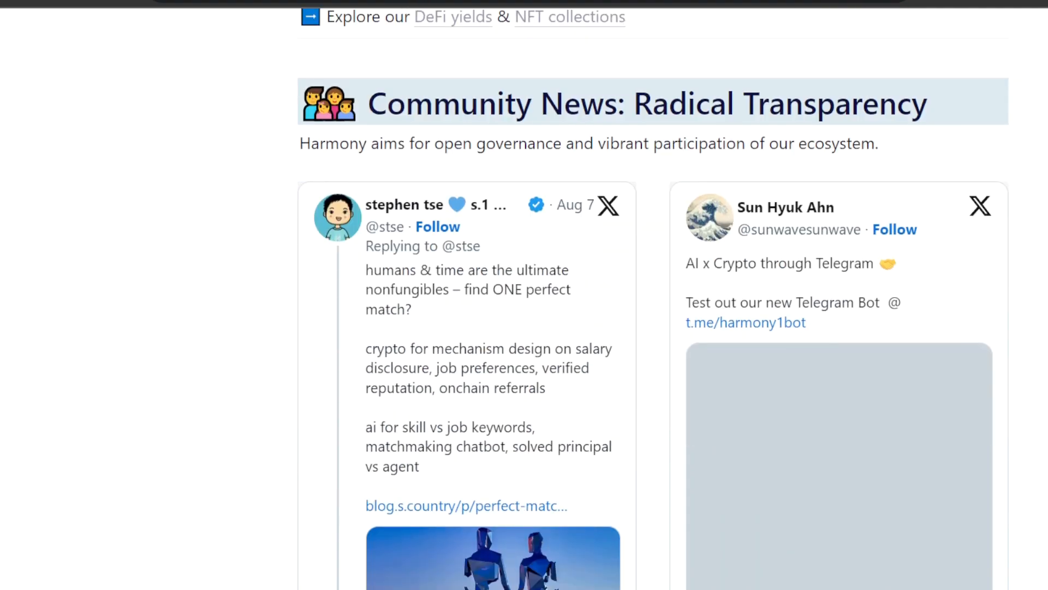
{"action": "scroll", "scroll_direction": "down", "scroll_amount": 3}
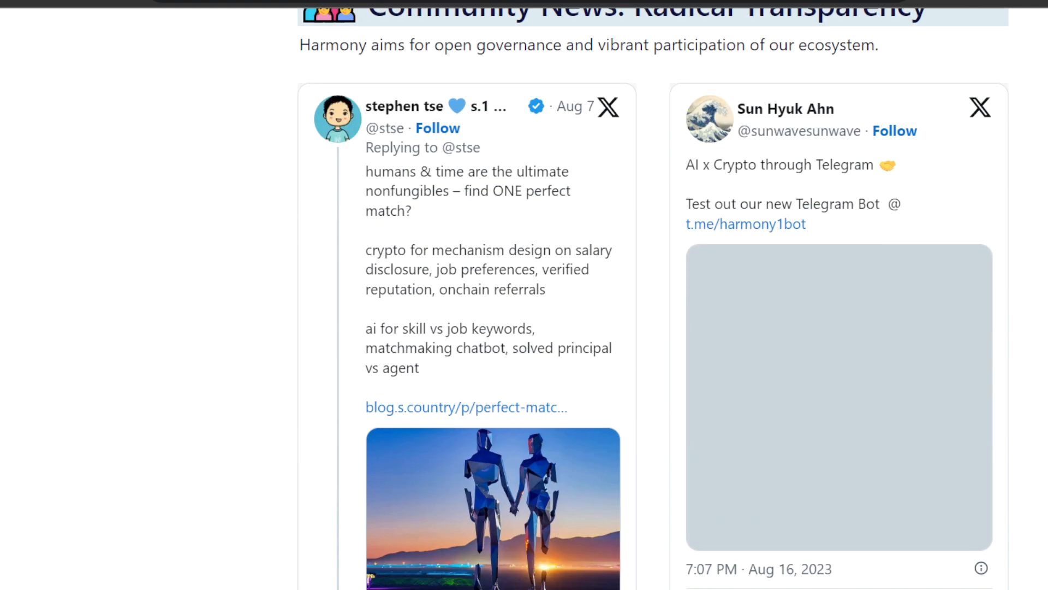
{"action": "scroll", "scroll_direction": "down", "scroll_amount": 3}
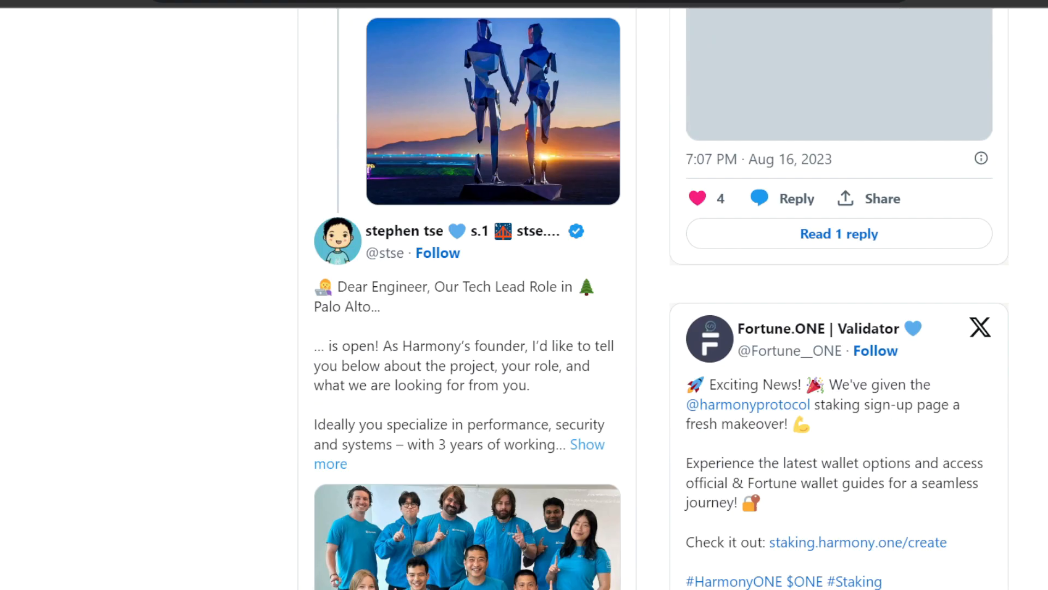
{"action": "scroll", "scroll_direction": "down", "scroll_amount": 3}
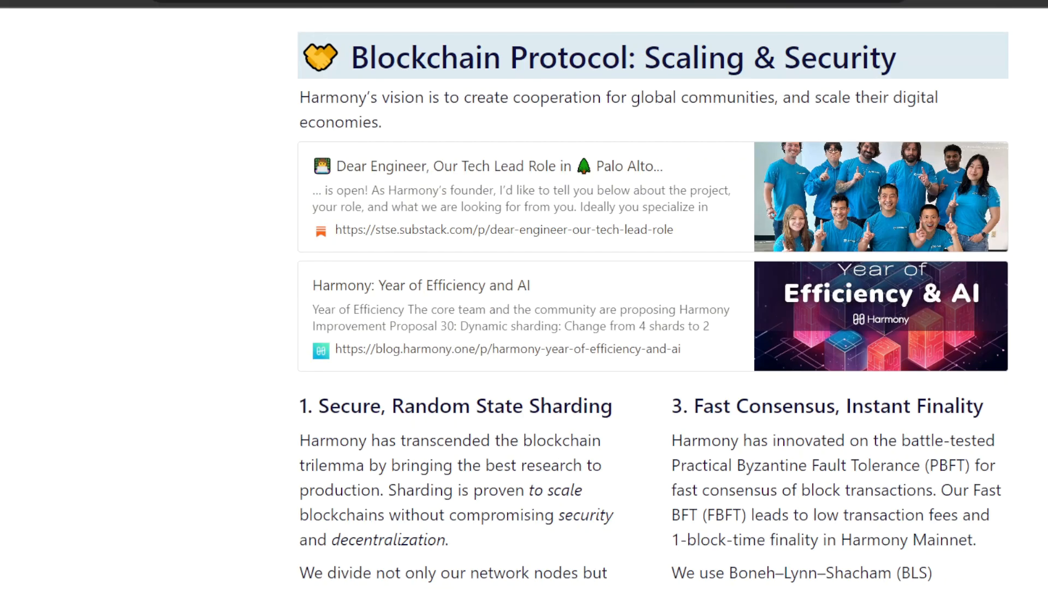
{"action": "scroll", "scroll_direction": "down", "scroll_amount": 3}
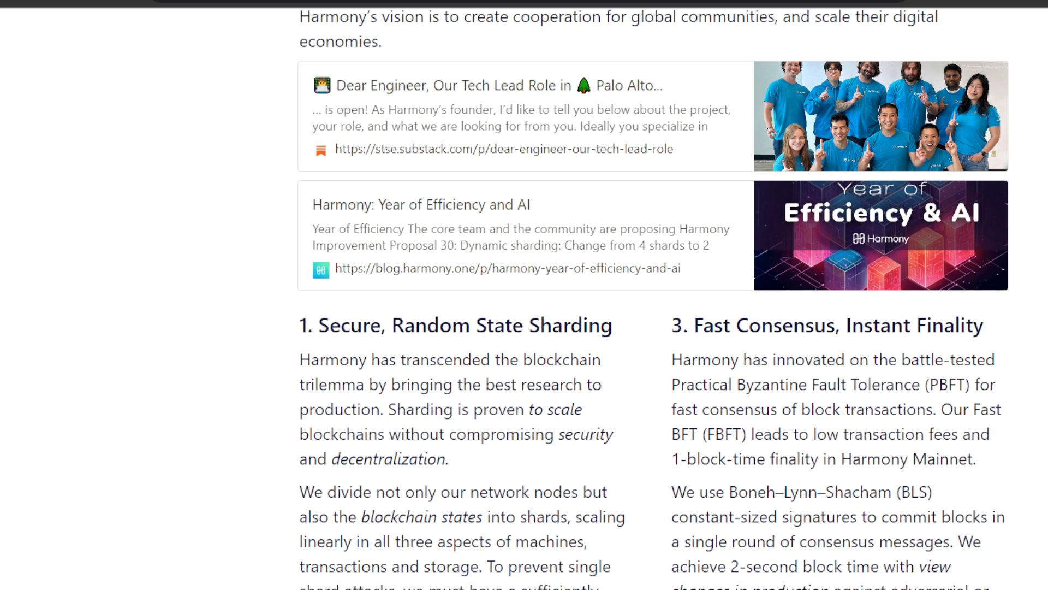
{"action": "scroll", "scroll_direction": "down", "scroll_amount": 3}
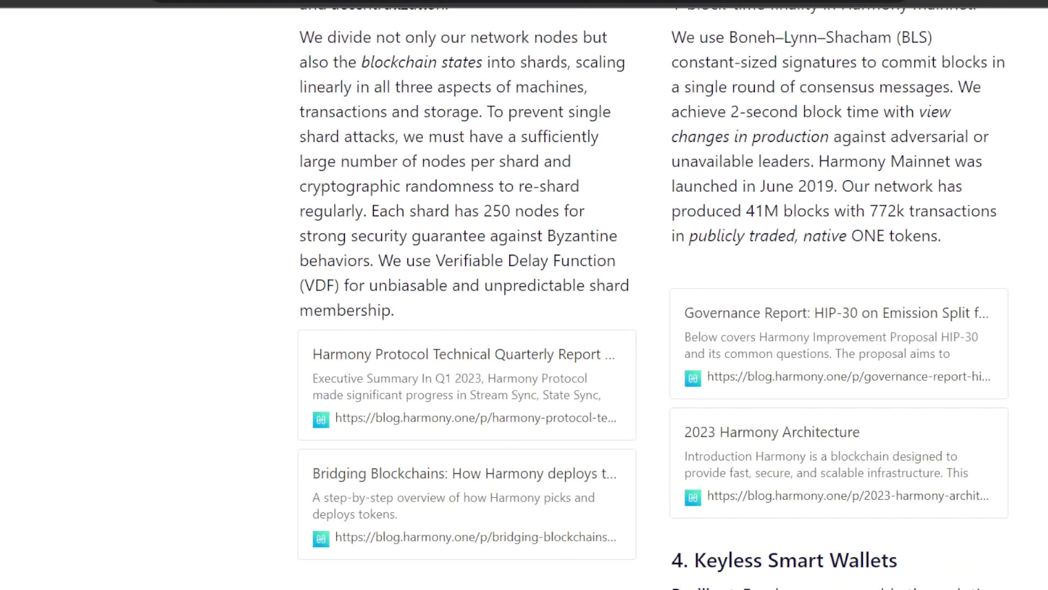
{"action": "scroll", "scroll_direction": "down", "scroll_amount": 3}
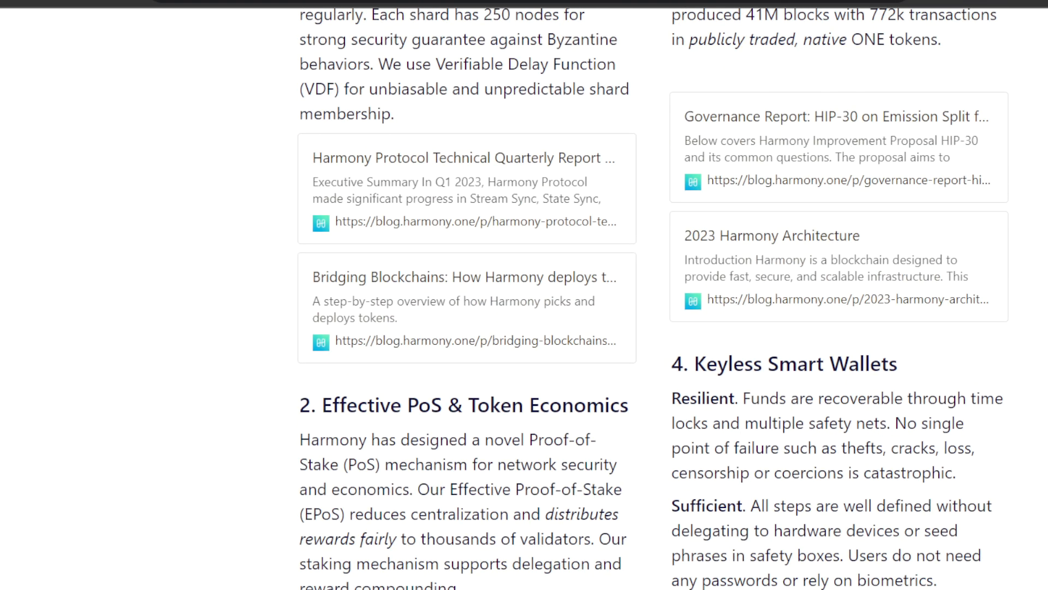
{"action": "scroll", "scroll_direction": "down", "scroll_amount": 3}
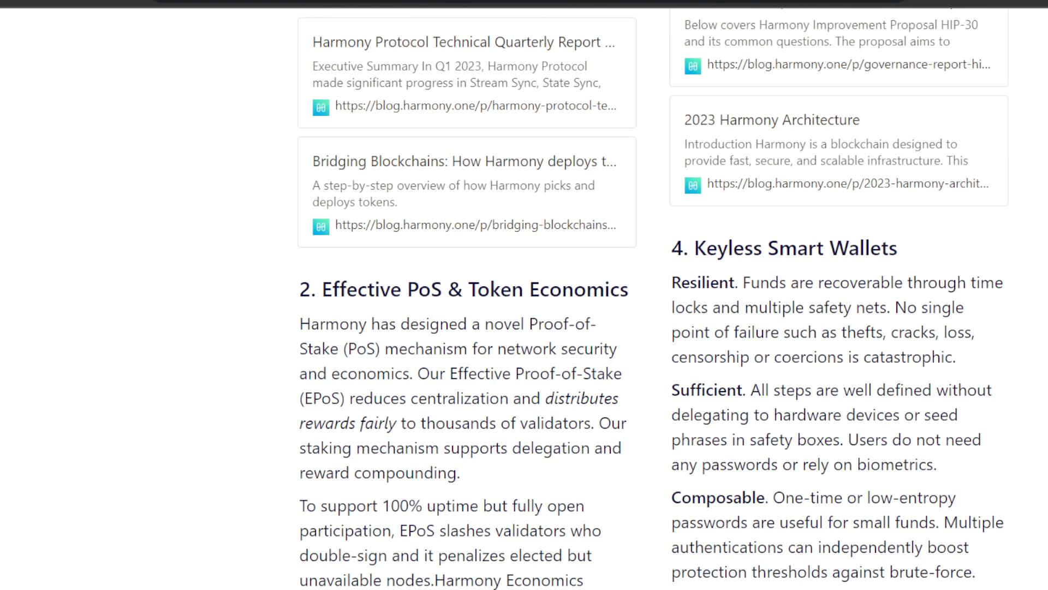
{"action": "scroll", "scroll_direction": "down", "scroll_amount": 3}
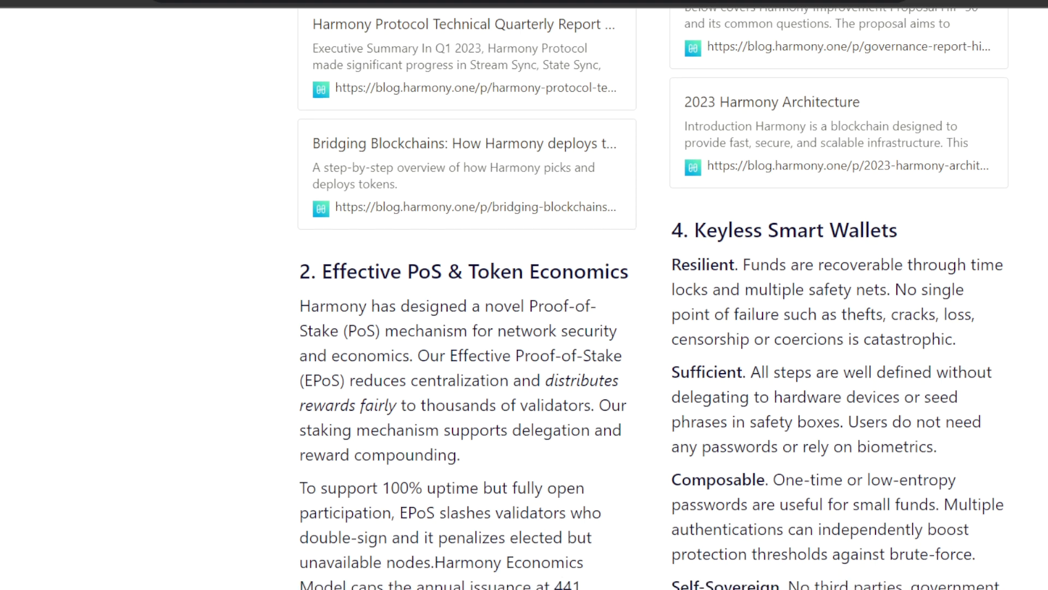
{"action": "scroll", "scroll_direction": "down", "scroll_amount": 3}
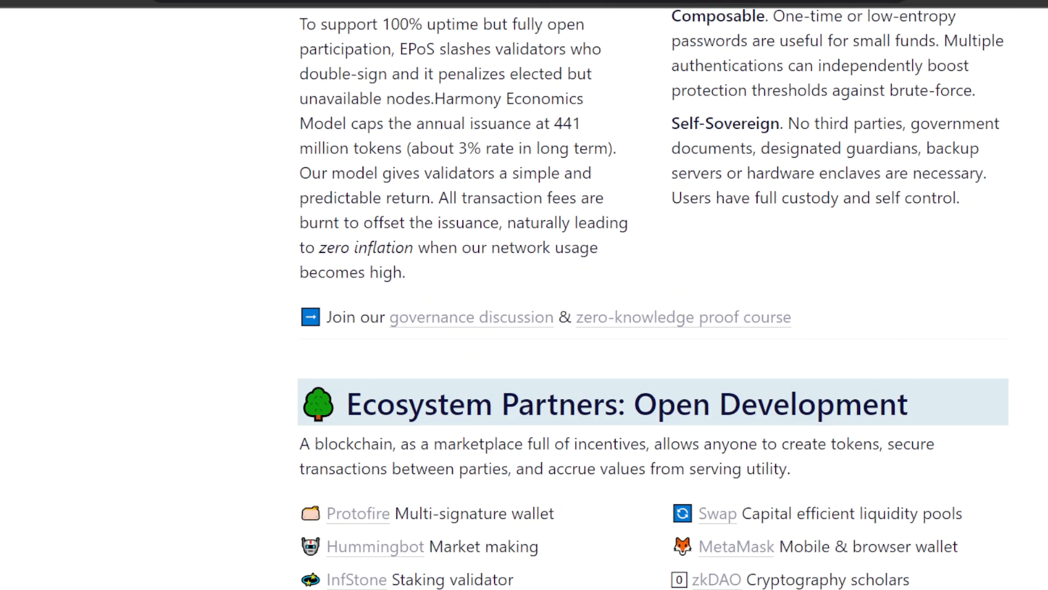
{"action": "scroll", "scroll_direction": "down", "scroll_amount": 3}
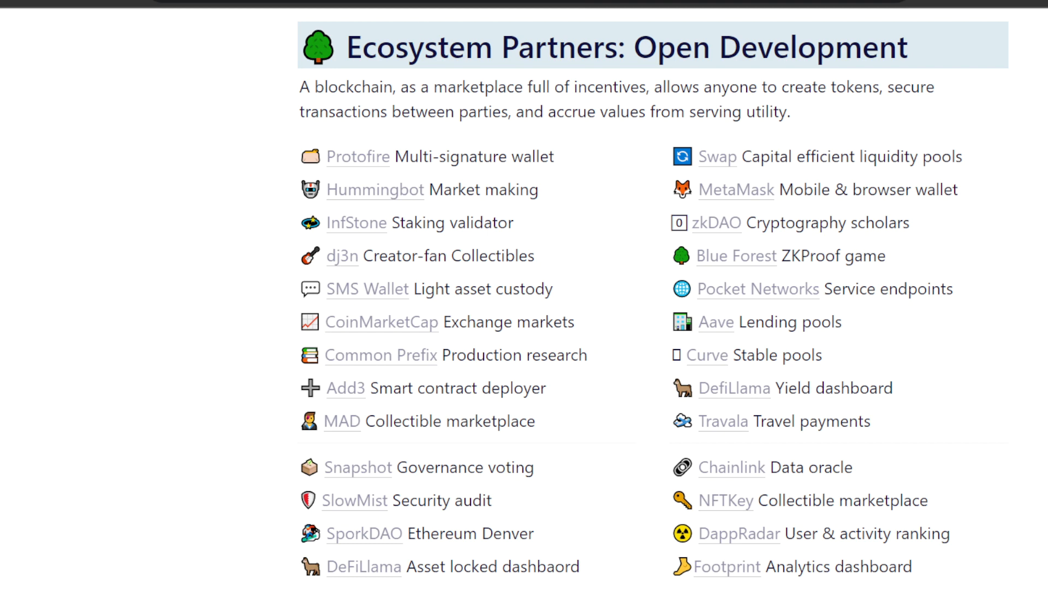
- Follow the CoinMarketCap partner link to Harmony ONE's price page at $0.009453
{"action": "left_click", "coordinate": [381, 321]}
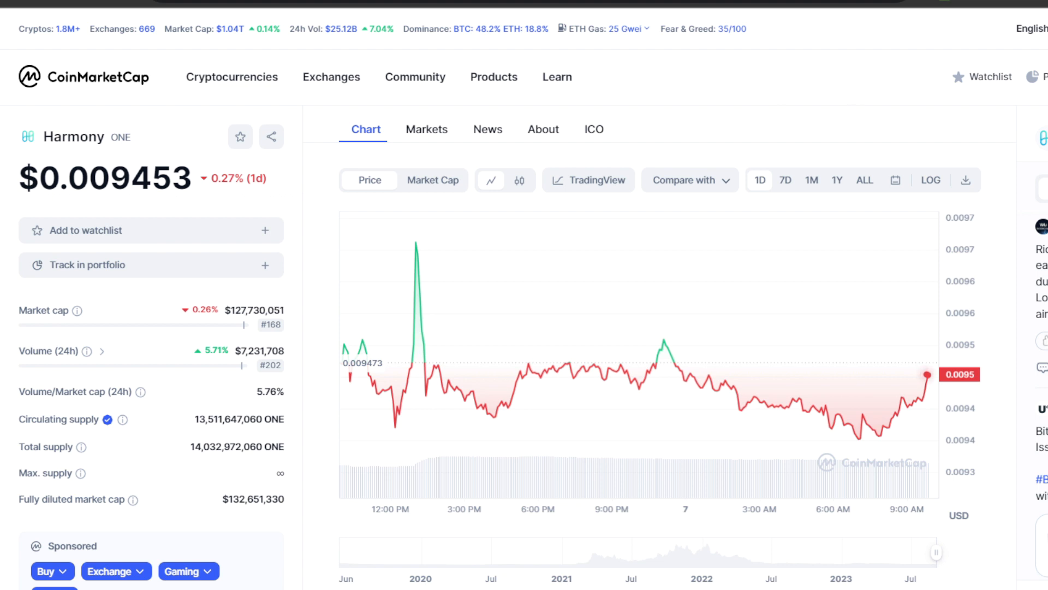
{"action": "mouse_move", "coordinate": [999, 126]}
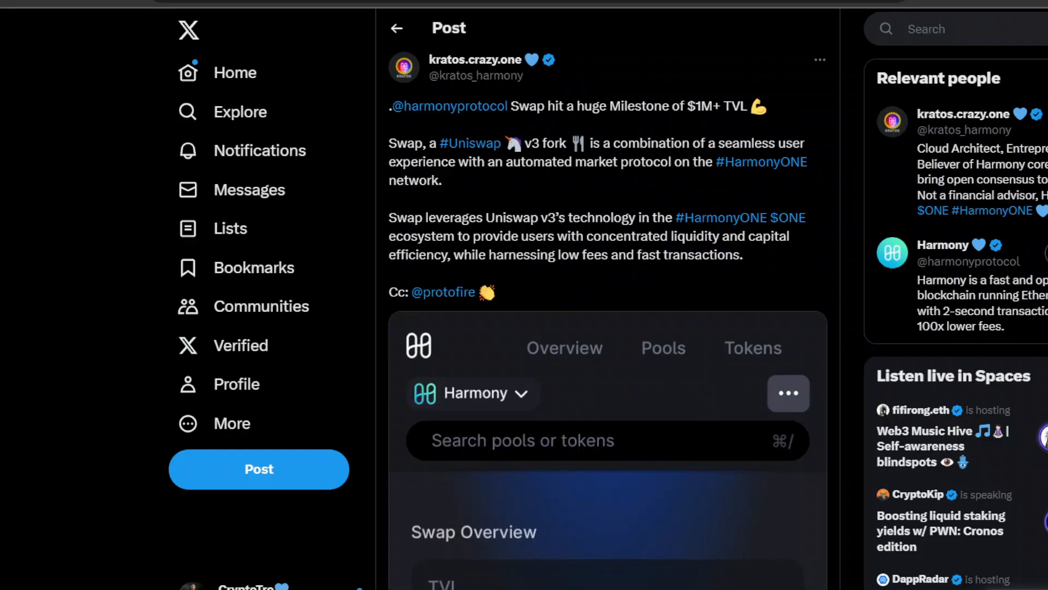
{"action": "mouse_move", "coordinate": [829, 156]}
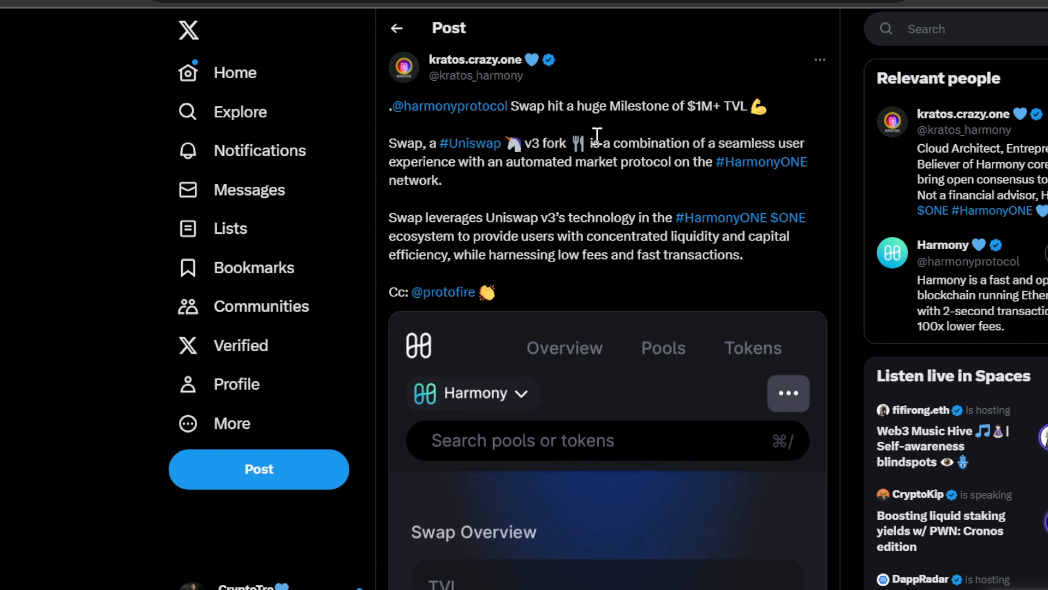
{"action": "mouse_move", "coordinate": [834, 188]}
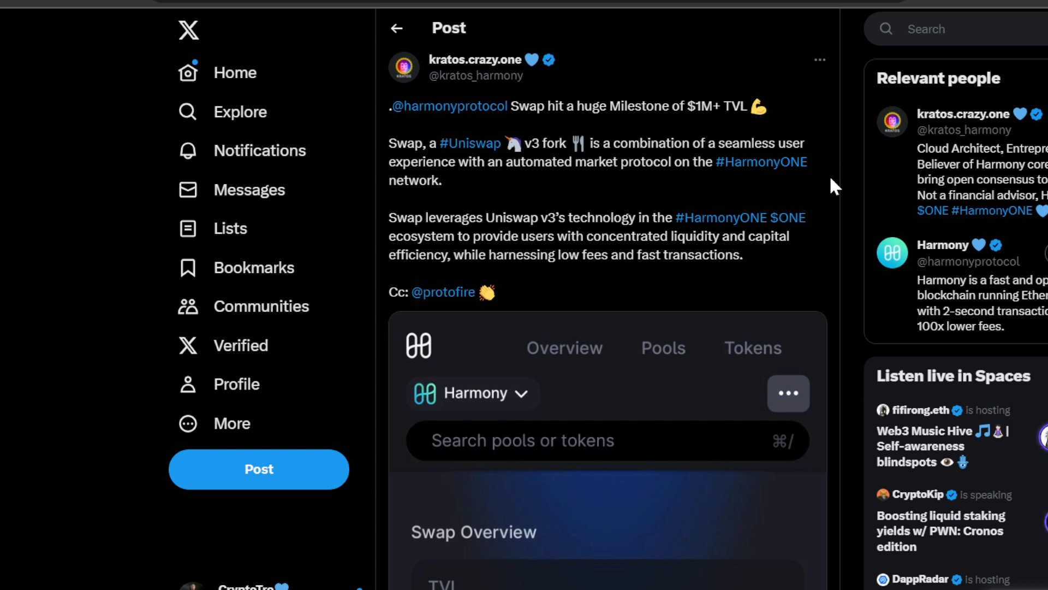
{"action": "mouse_move", "coordinate": [668, 166]}
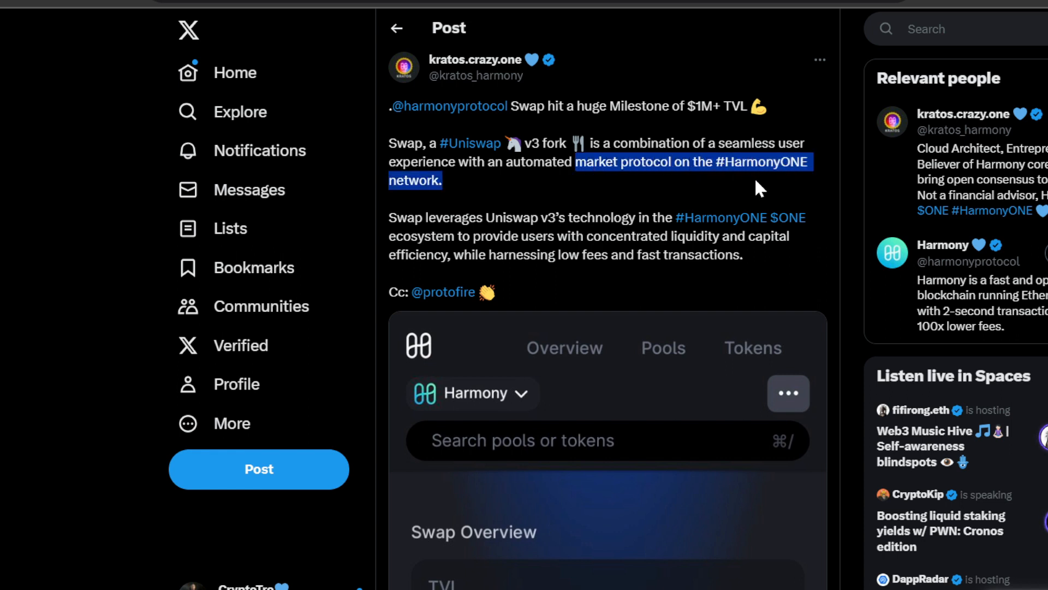
- Clear the highlighted text in kratos_harmony's $1M+ TVL post, including the concentrated liquidity sentence
{"action": "left_click", "coordinate": [510, 226]}
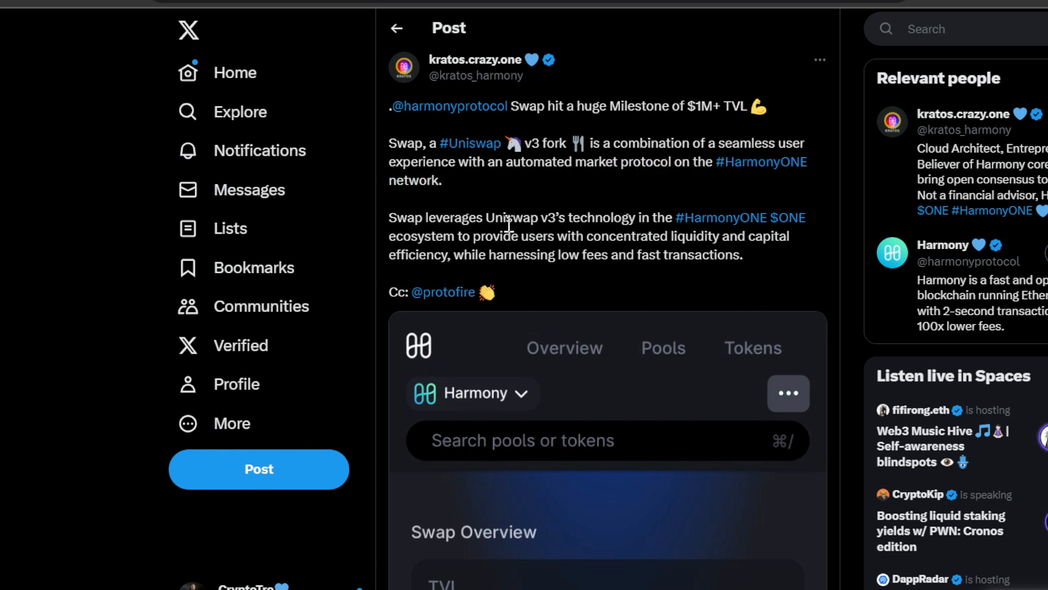
{"action": "mouse_move", "coordinate": [690, 194]}
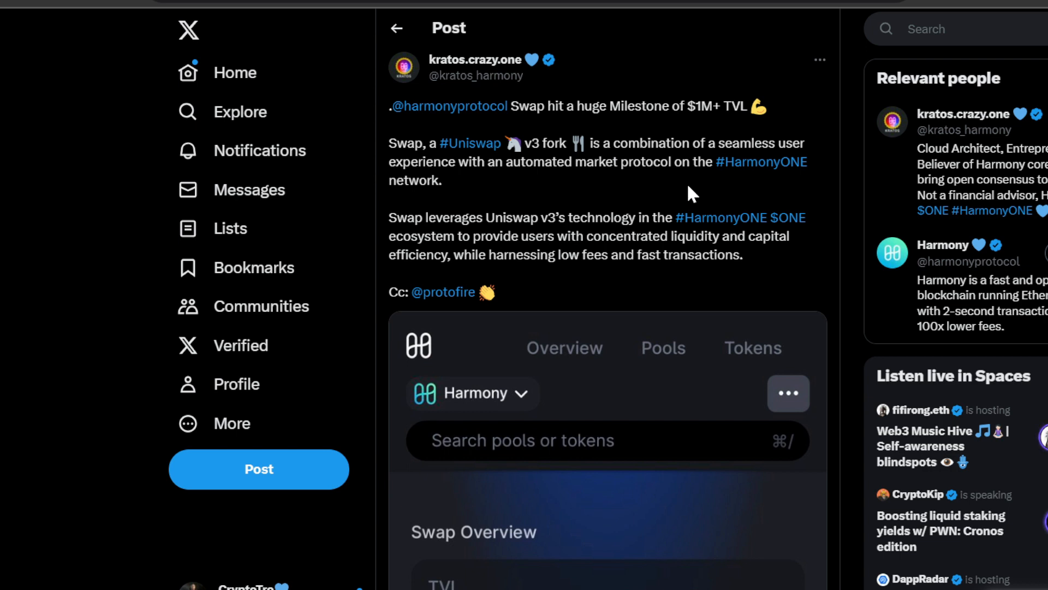
{"action": "mouse_move", "coordinate": [722, 225]}
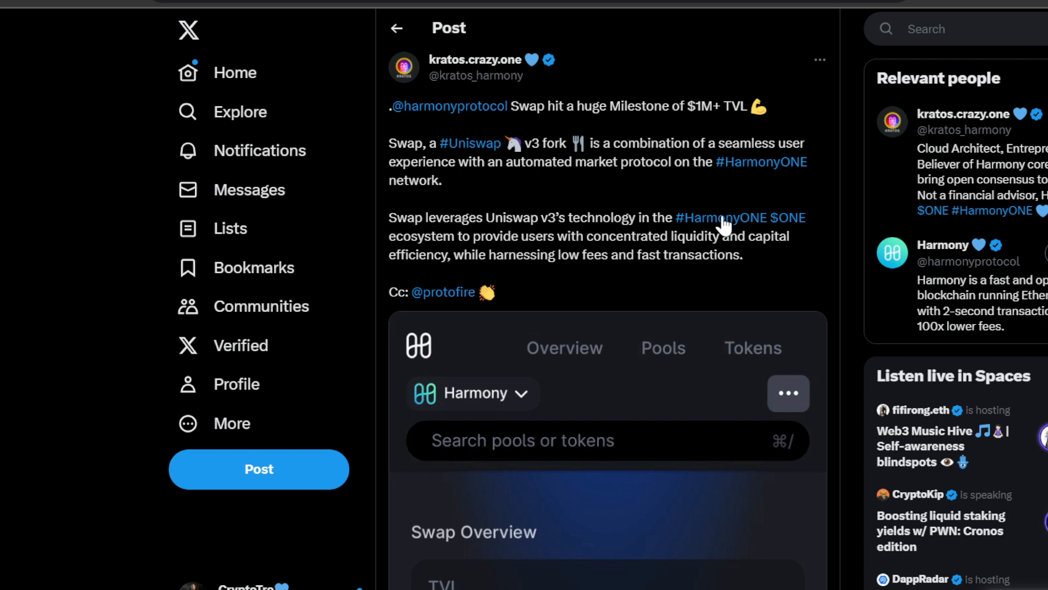
{"action": "mouse_move", "coordinate": [591, 243]}
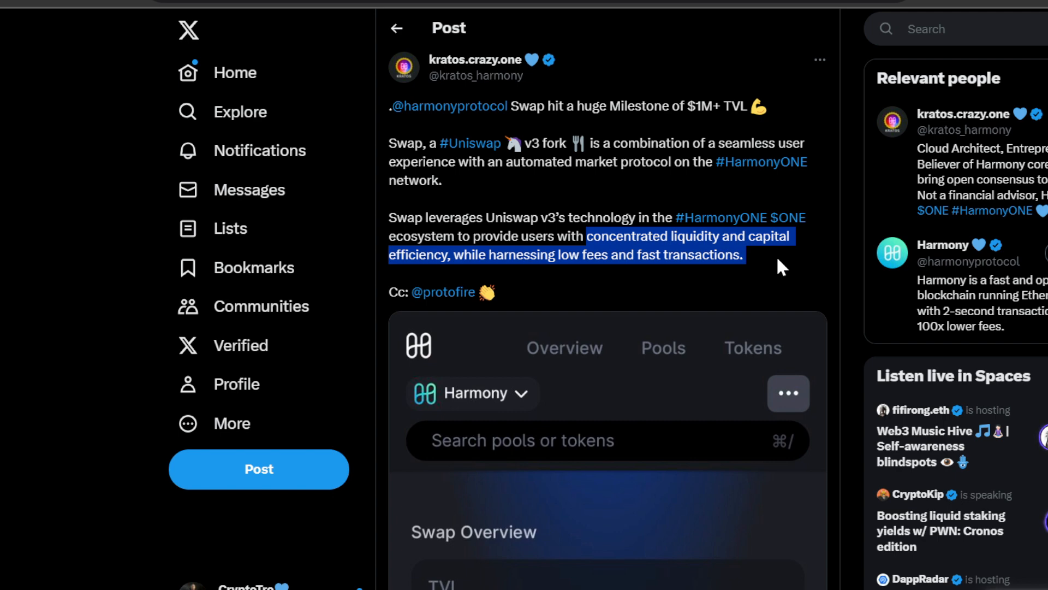
{"action": "left_click", "coordinate": [782, 267]}
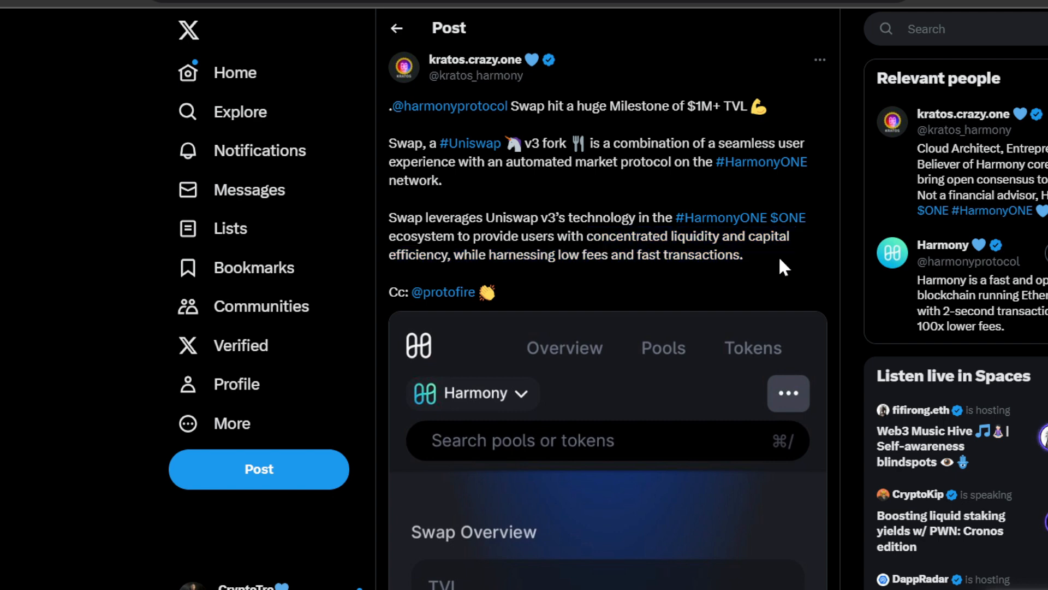
{"action": "scroll", "scroll_direction": "down", "scroll_amount": 3}
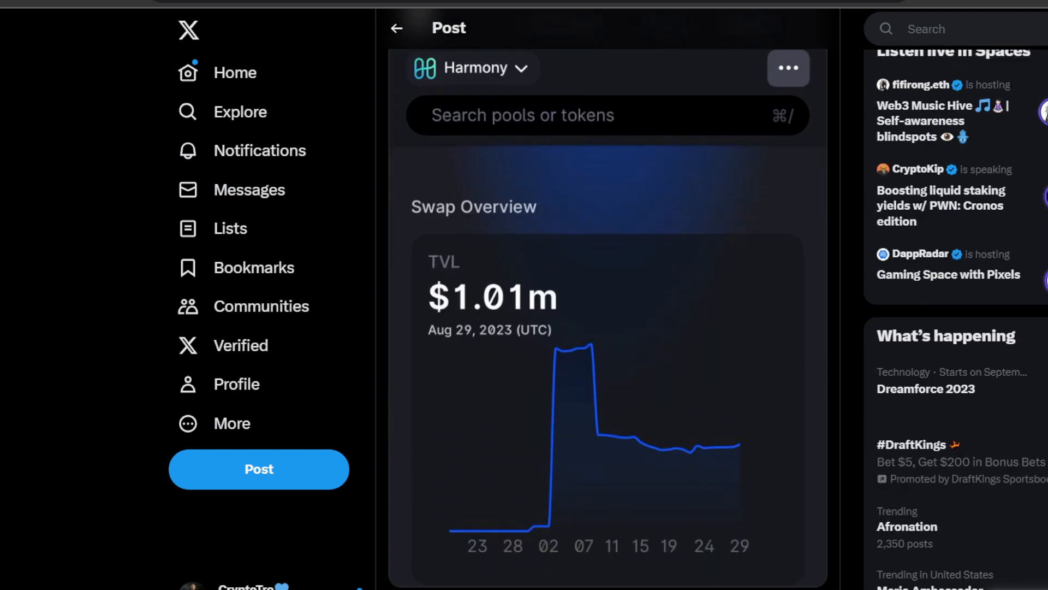
{"action": "scroll", "scroll_direction": "down", "scroll_amount": 3}
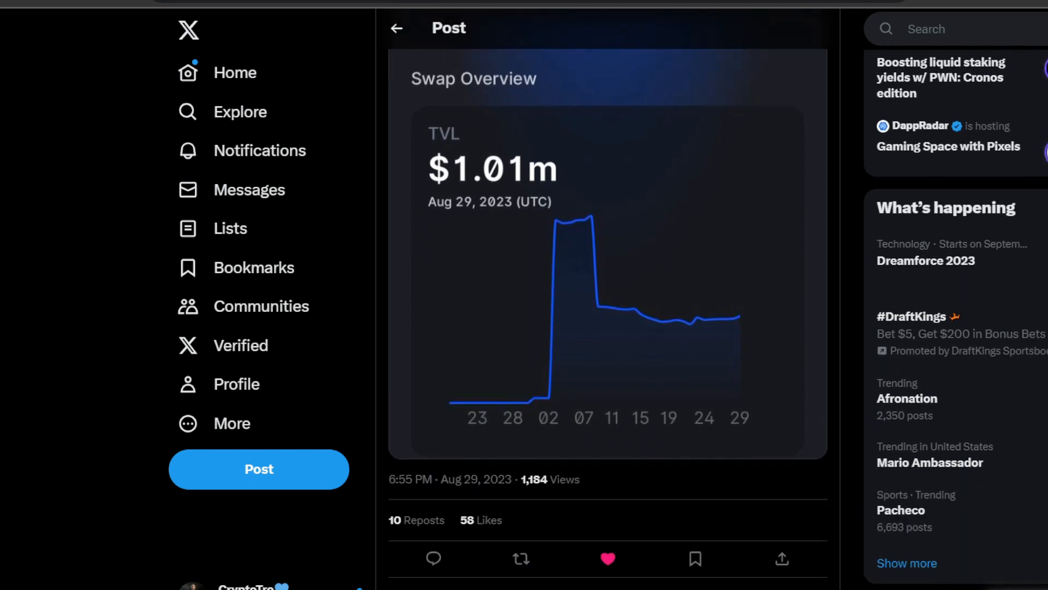
{"action": "mouse_move", "coordinate": [579, 406]}
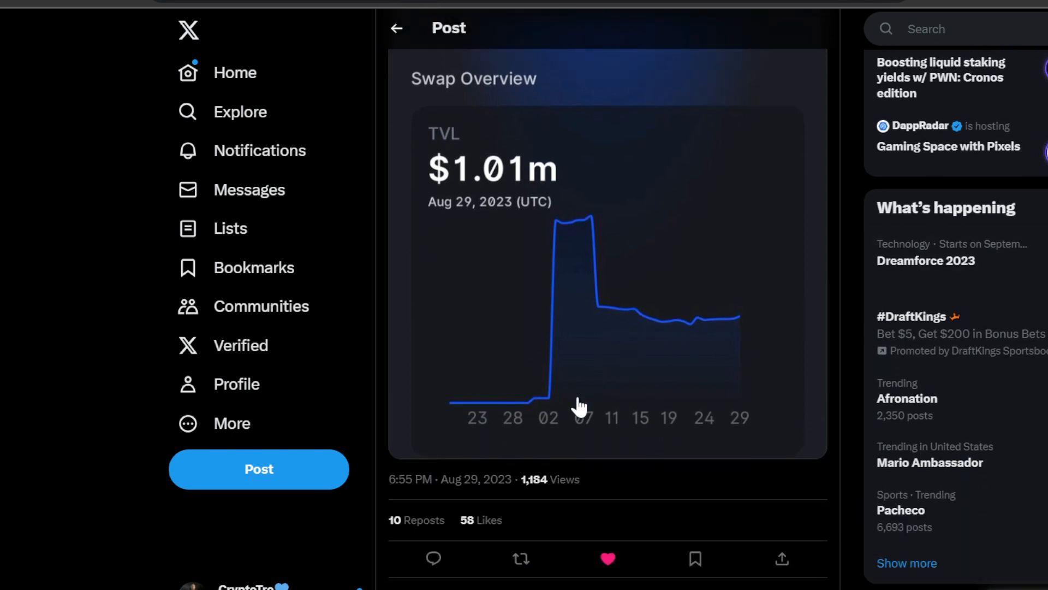
{"action": "mouse_move", "coordinate": [593, 204]}
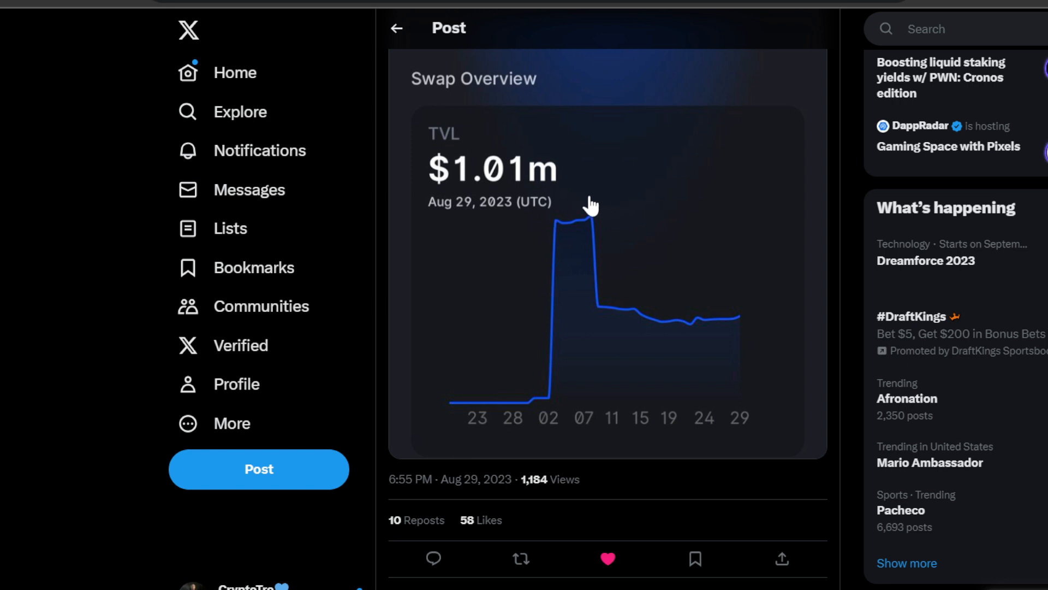
{"action": "mouse_move", "coordinate": [591, 206]}
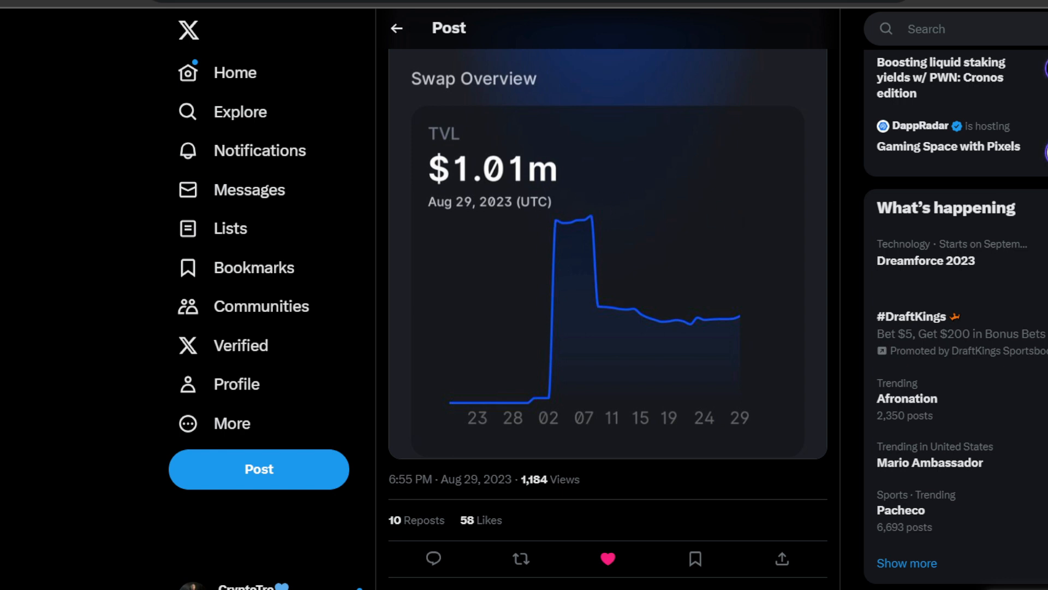
{"action": "scroll", "scroll_direction": "down", "scroll_amount": 3}
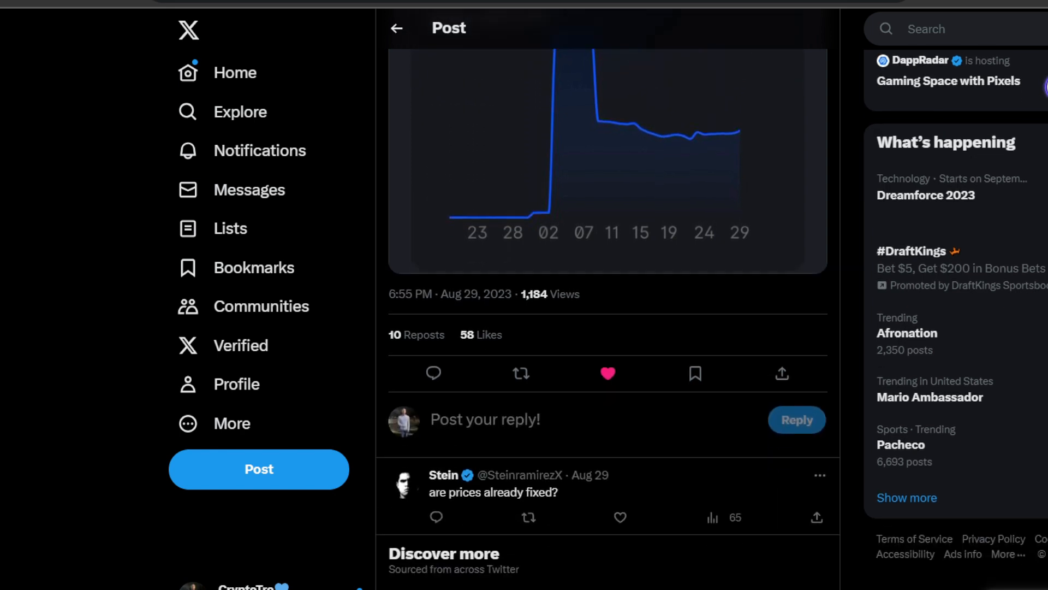
{"action": "scroll", "scroll_direction": "up", "scroll_amount": 3}
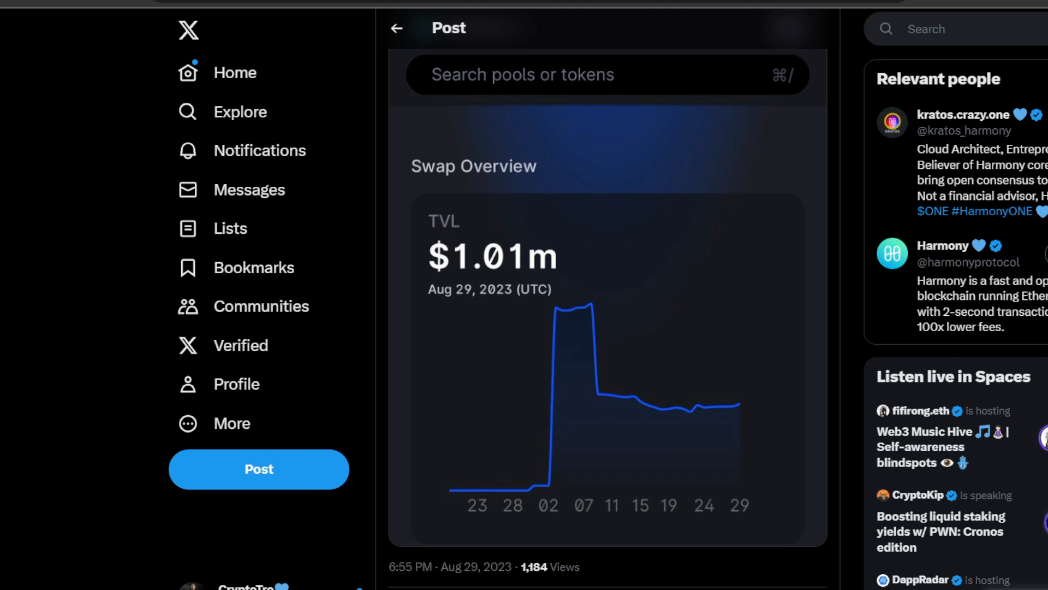
{"action": "scroll", "scroll_direction": "up", "scroll_amount": 3}
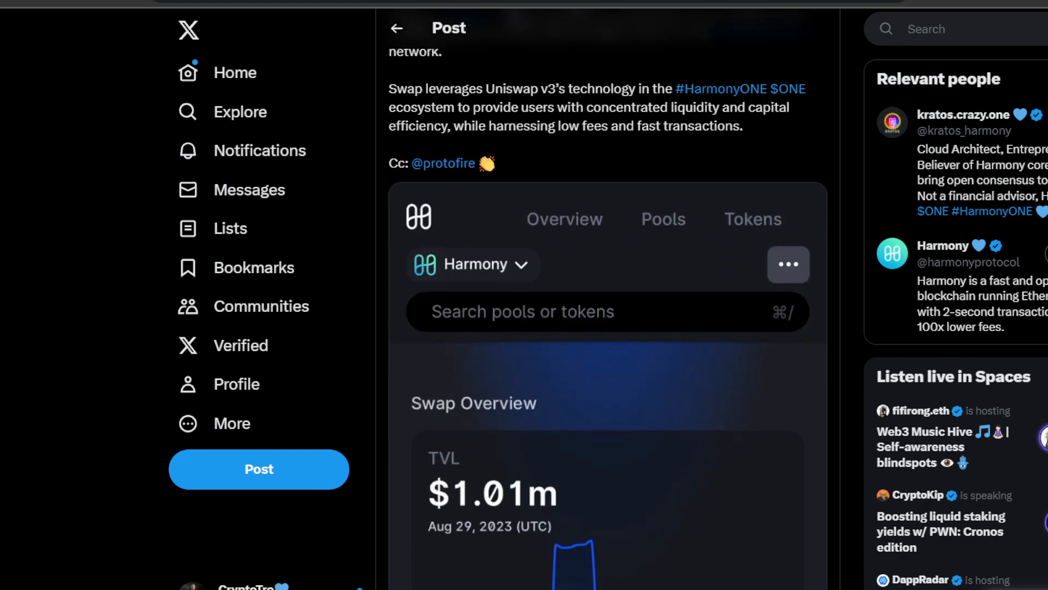
{"action": "scroll", "scroll_direction": "down", "scroll_amount": 3}
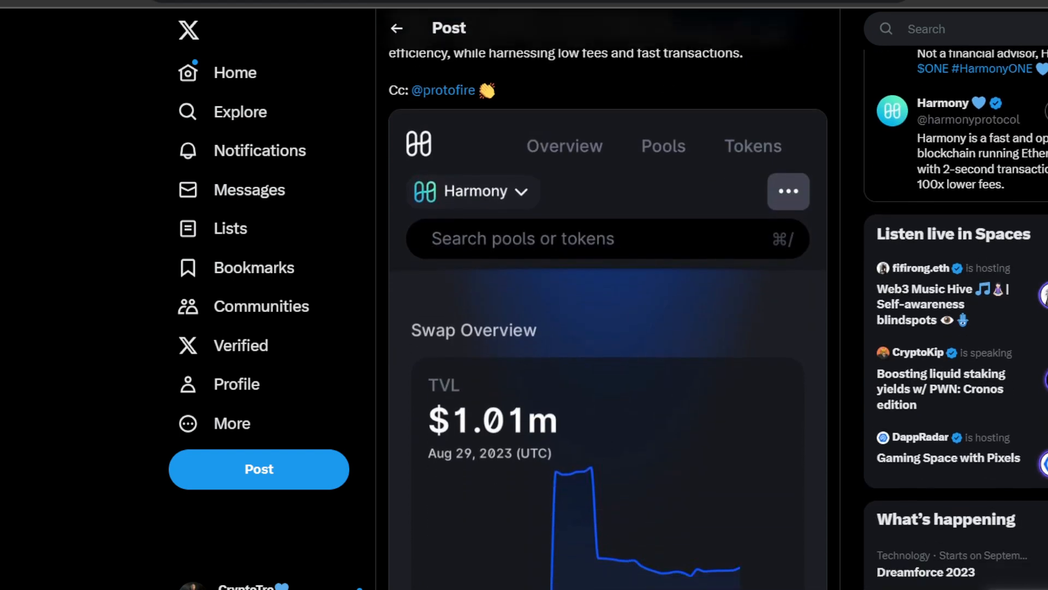
{"action": "scroll", "scroll_direction": "down", "scroll_amount": 3}
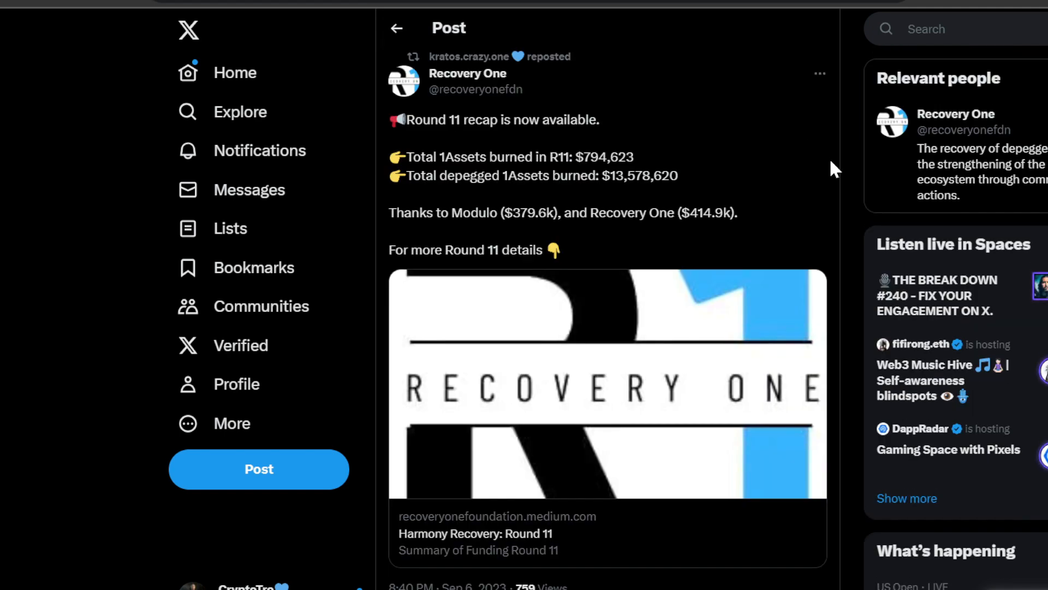
{"action": "mouse_move", "coordinate": [676, 159]}
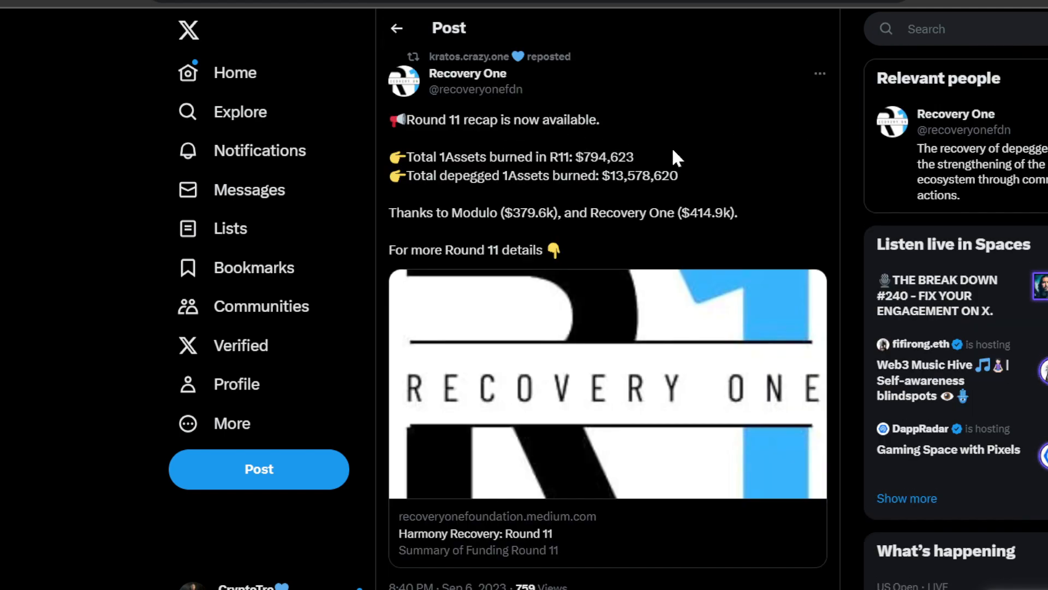
{"action": "mouse_move", "coordinate": [600, 204]}
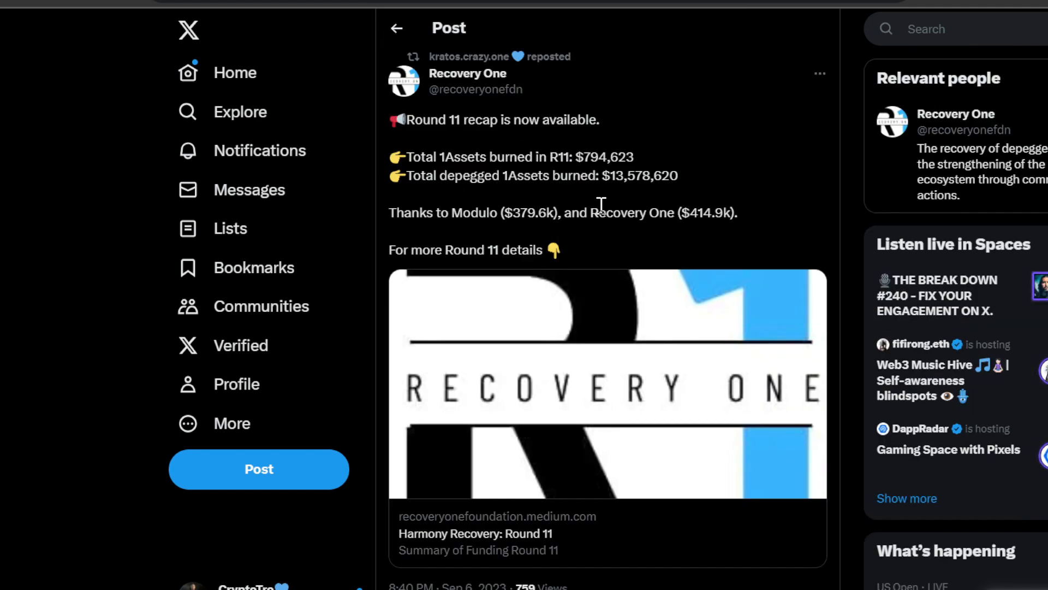
{"action": "mouse_move", "coordinate": [699, 149]}
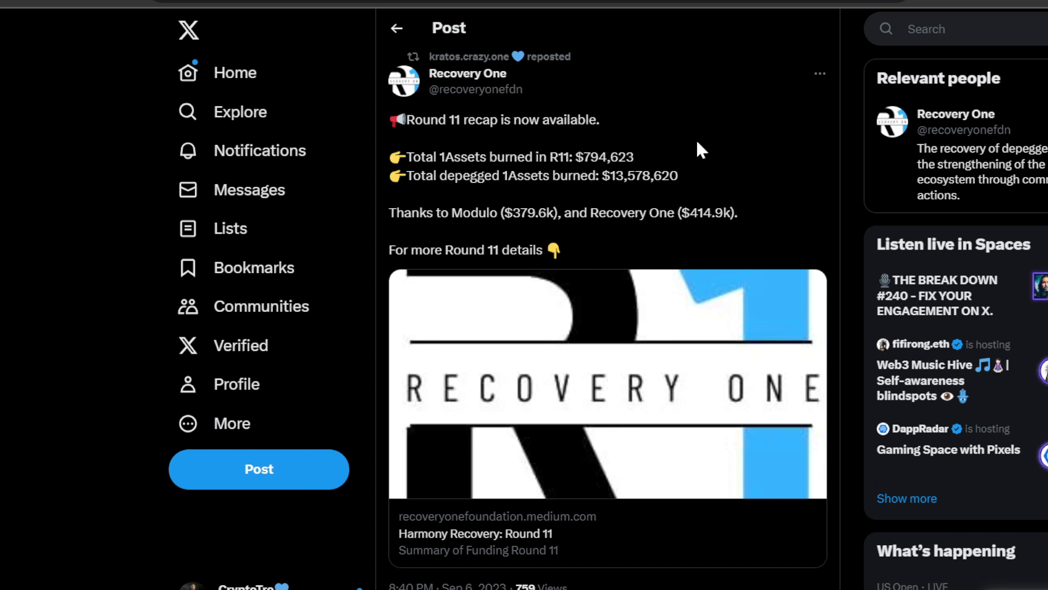
{"action": "mouse_move", "coordinate": [586, 195]}
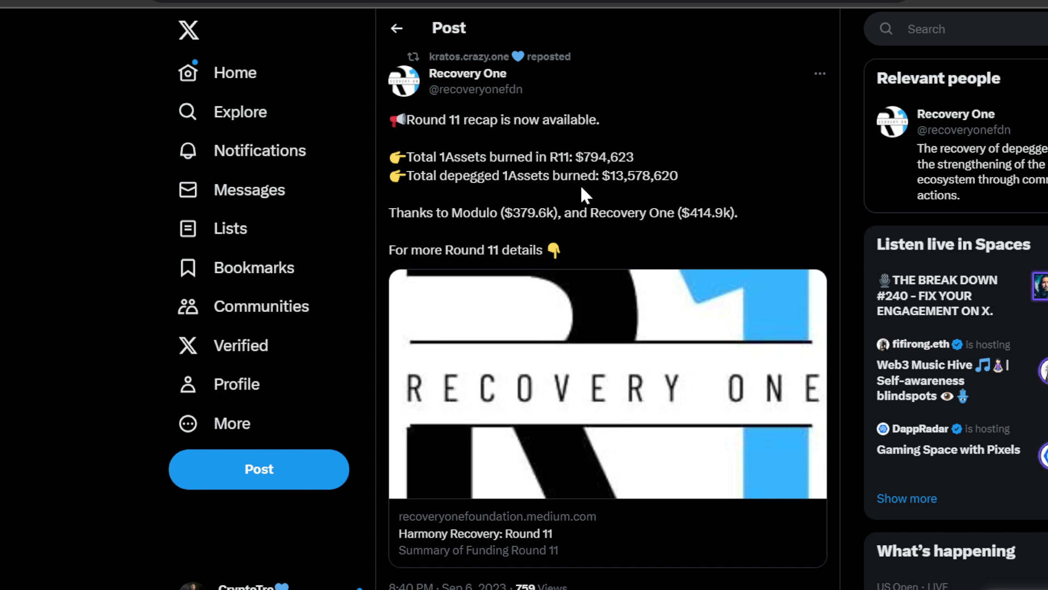
{"action": "mouse_move", "coordinate": [714, 189]}
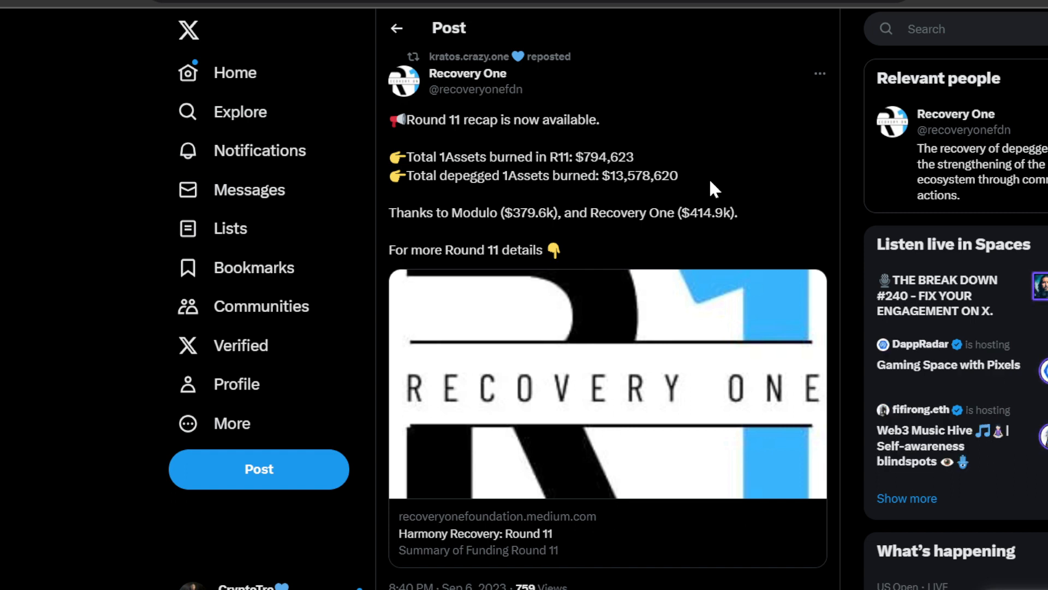
{"action": "mouse_move", "coordinate": [851, 158]}
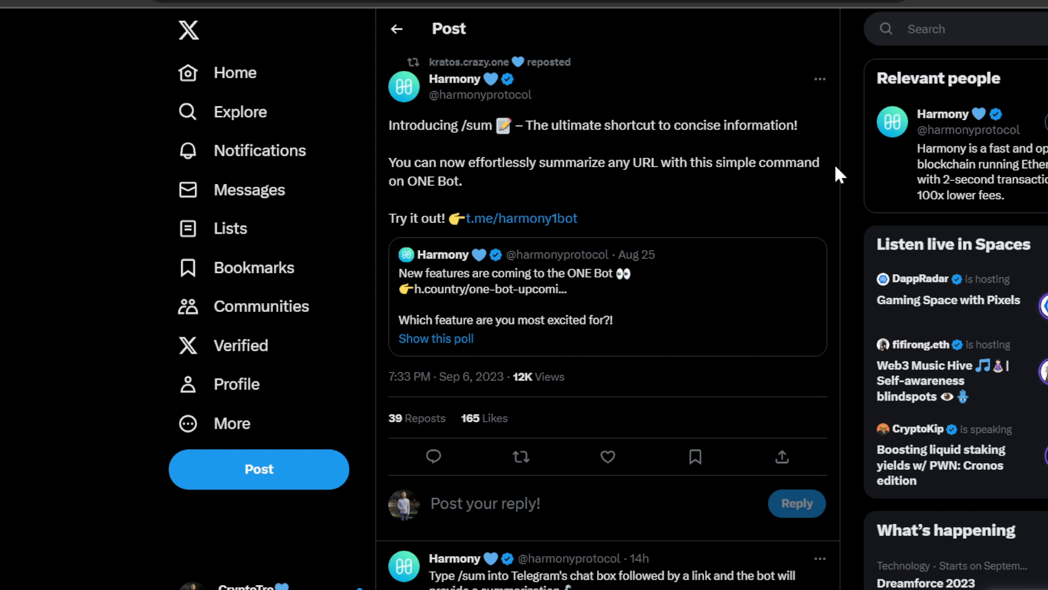
- Highlight then clear the 'summarize any URL' sentence and scroll toward the /sum replies
{"action": "double_click", "coordinate": [424, 126]}
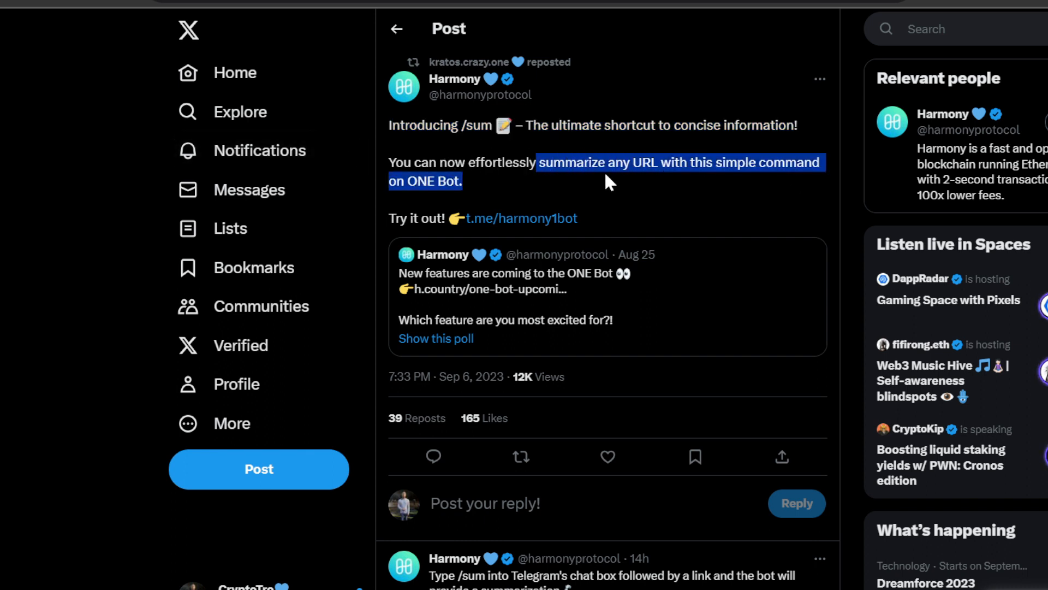
{"action": "mouse_move", "coordinate": [680, 207]}
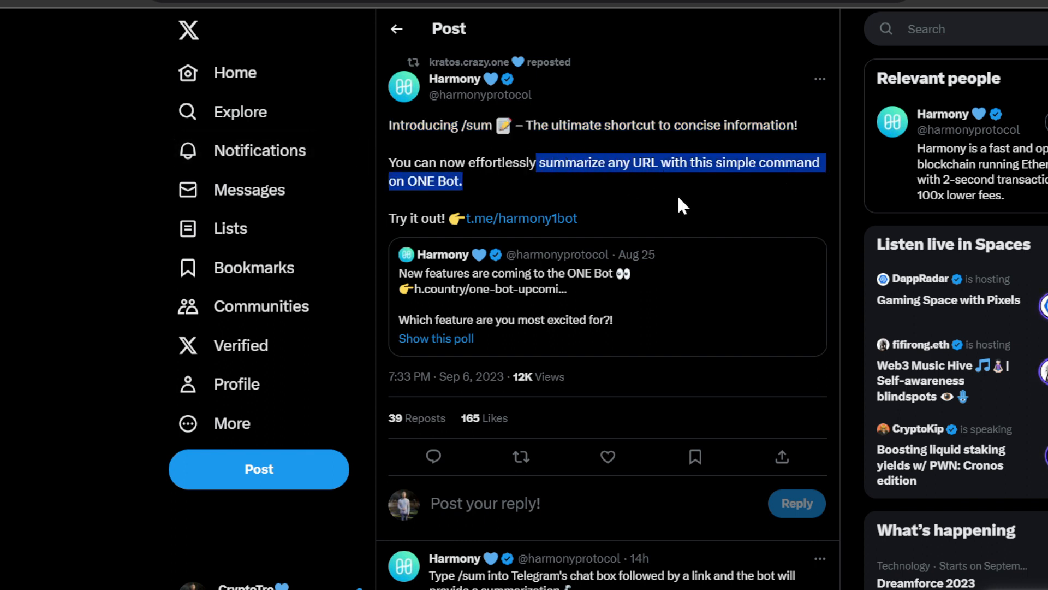
{"action": "left_click", "coordinate": [679, 206]}
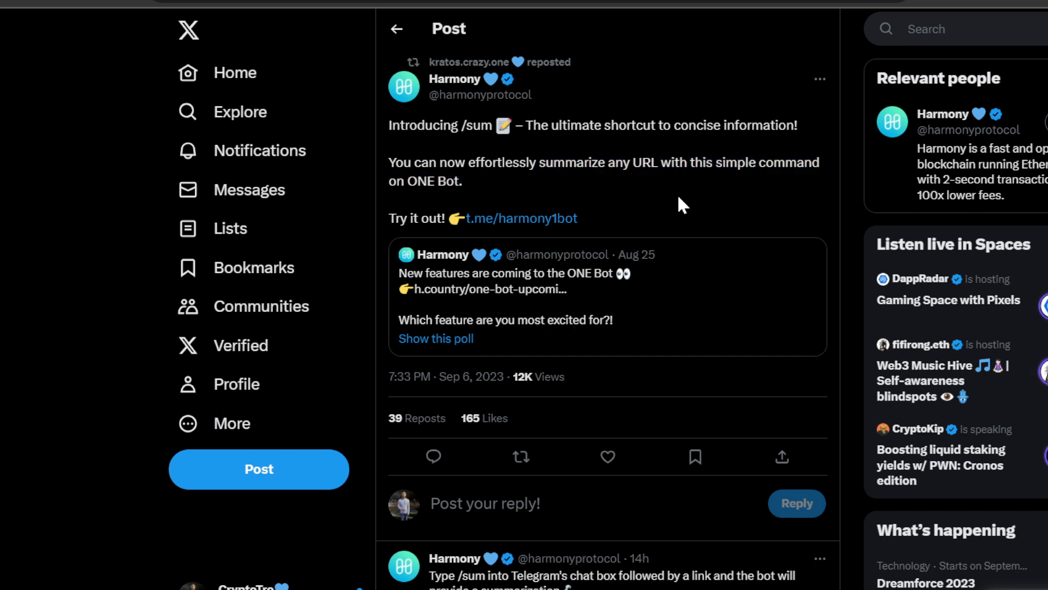
{"action": "mouse_move", "coordinate": [715, 209]}
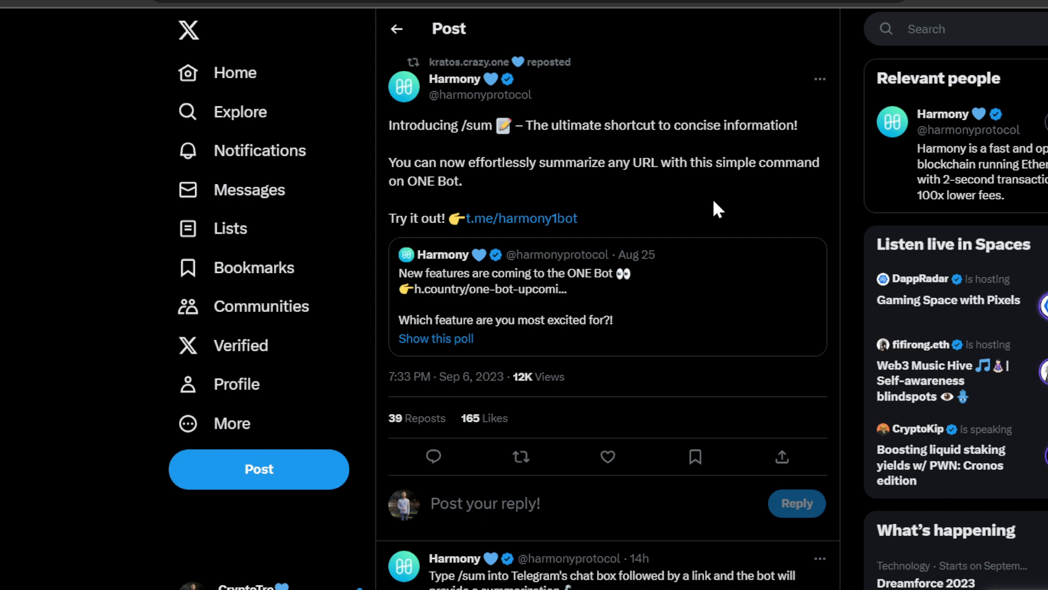
{"action": "mouse_move", "coordinate": [698, 222]}
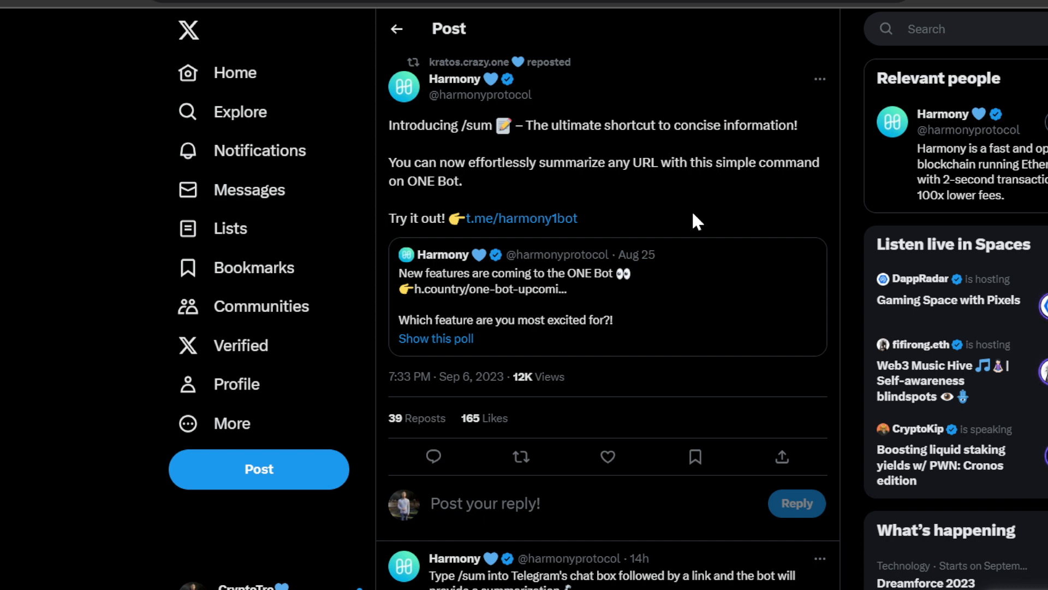
{"action": "mouse_move", "coordinate": [715, 192]}
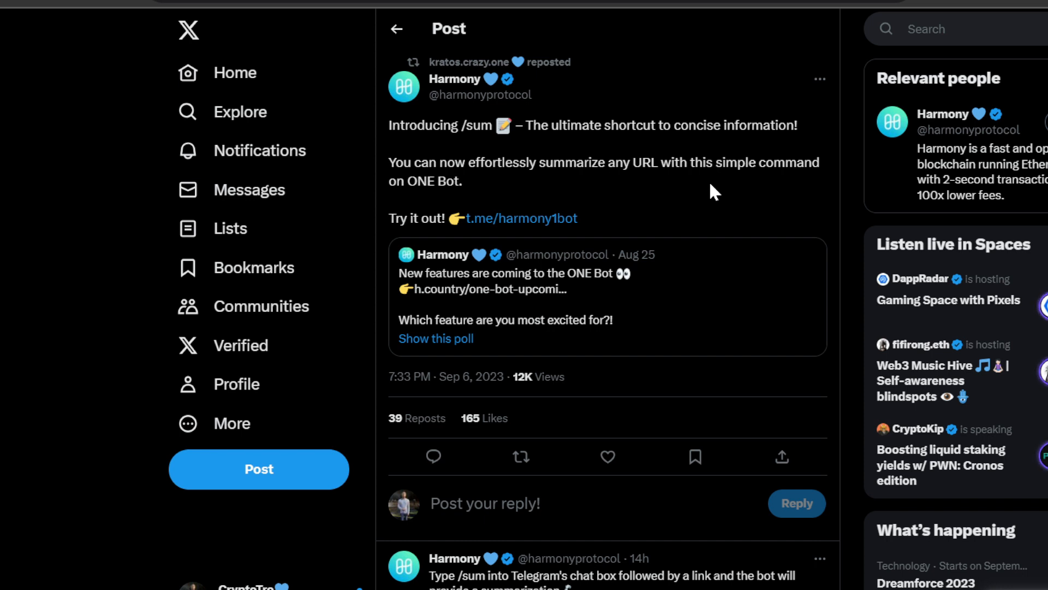
{"action": "mouse_move", "coordinate": [708, 192]}
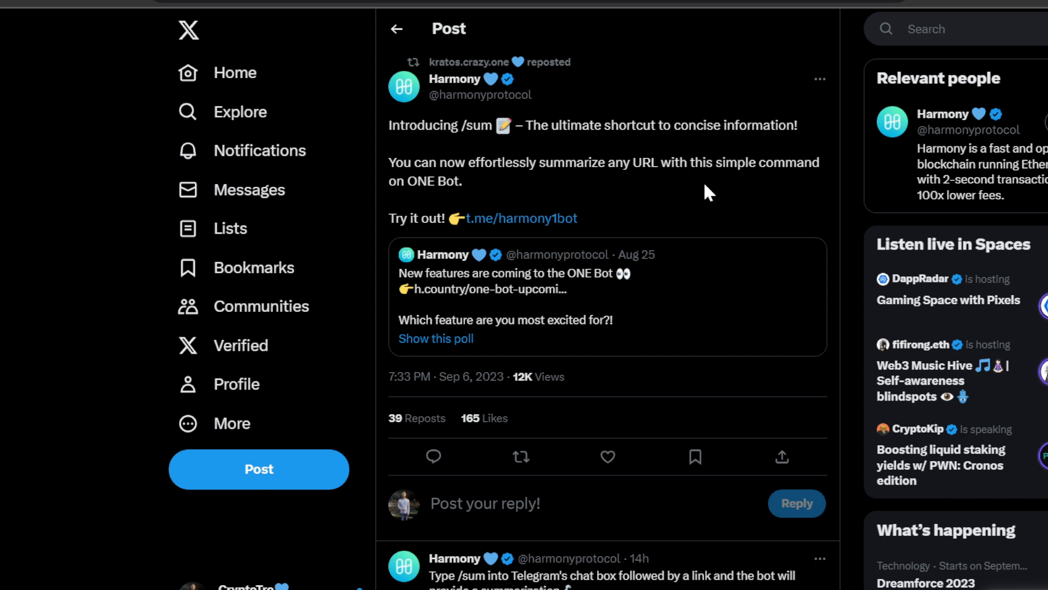
{"action": "mouse_move", "coordinate": [704, 195]}
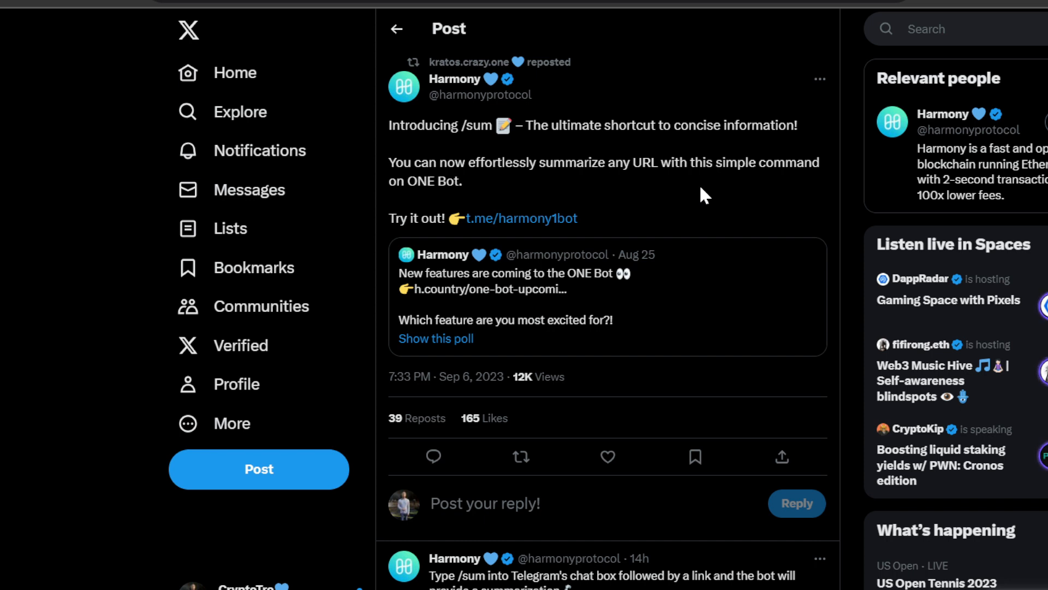
{"action": "scroll", "scroll_direction": "down", "scroll_amount": 3}
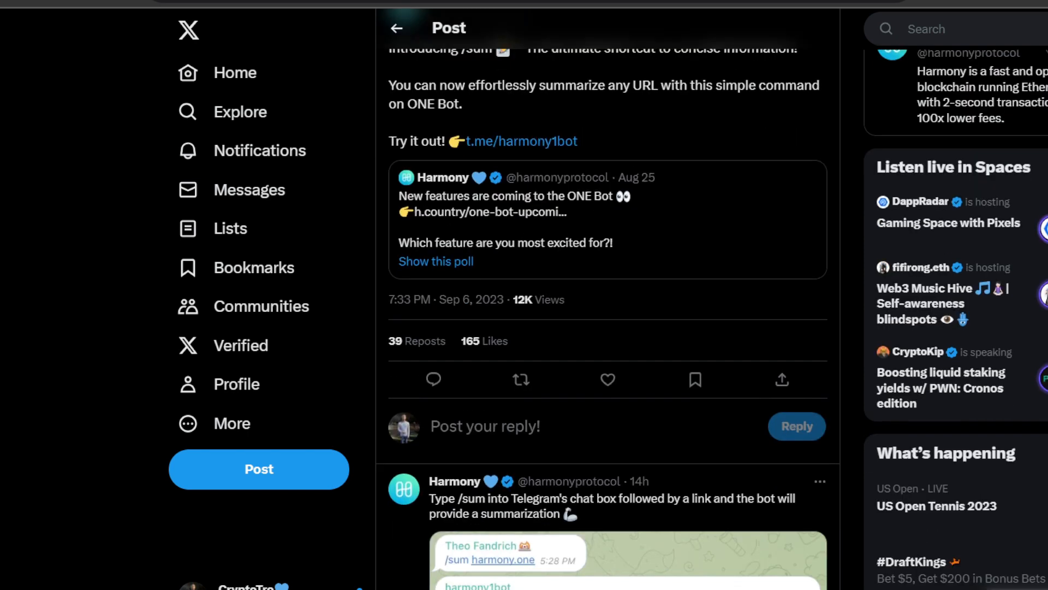
- Scroll to the replies with ONE Bot's /sum summaries of harmony.one and metaone.solutions
{"action": "scroll", "scroll_direction": "down", "scroll_amount": 3}
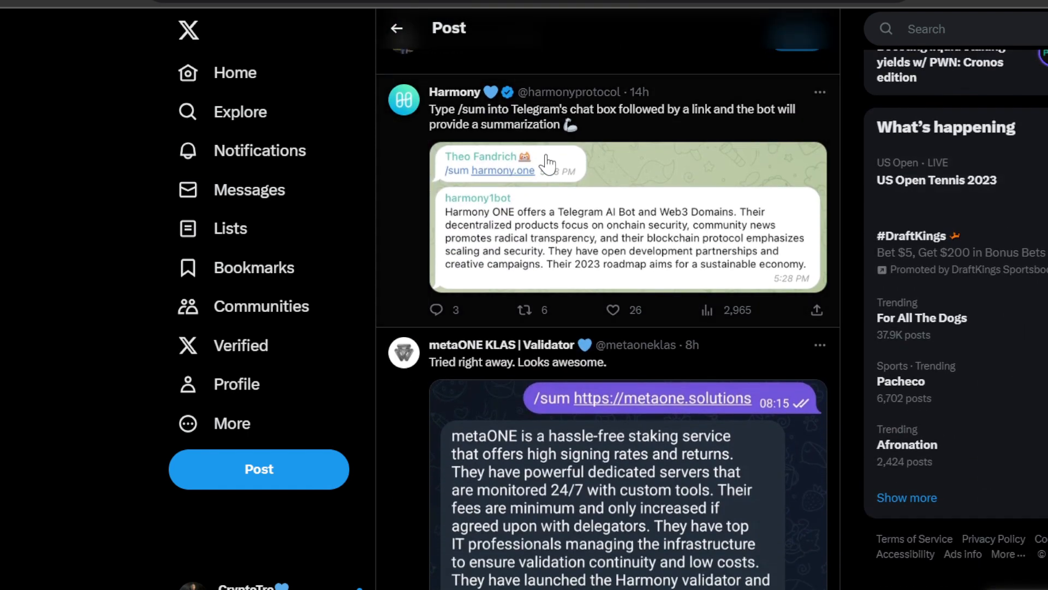
{"action": "mouse_move", "coordinate": [672, 124]}
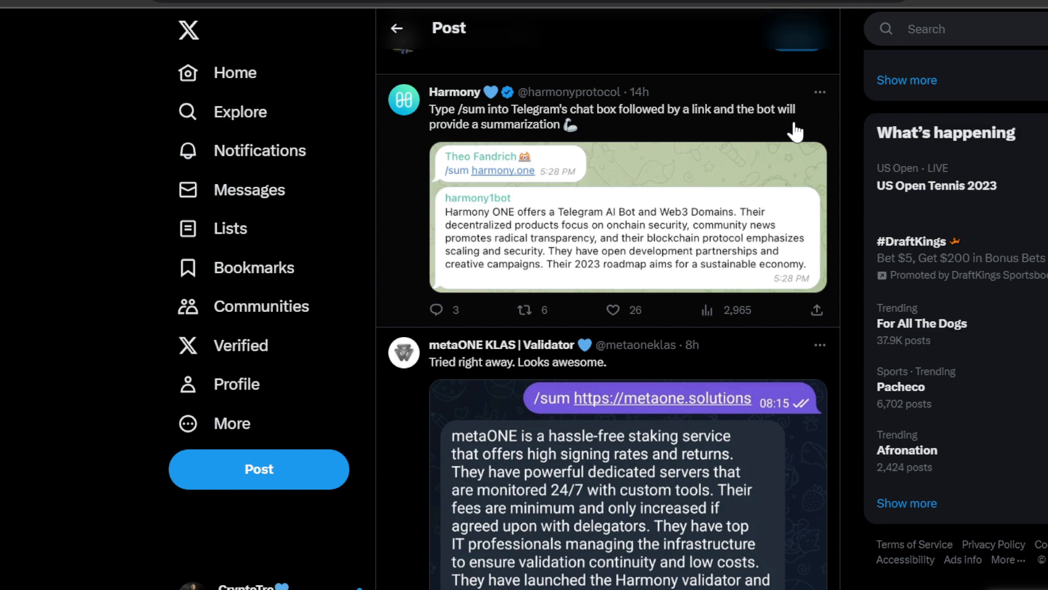
{"action": "mouse_move", "coordinate": [765, 185]}
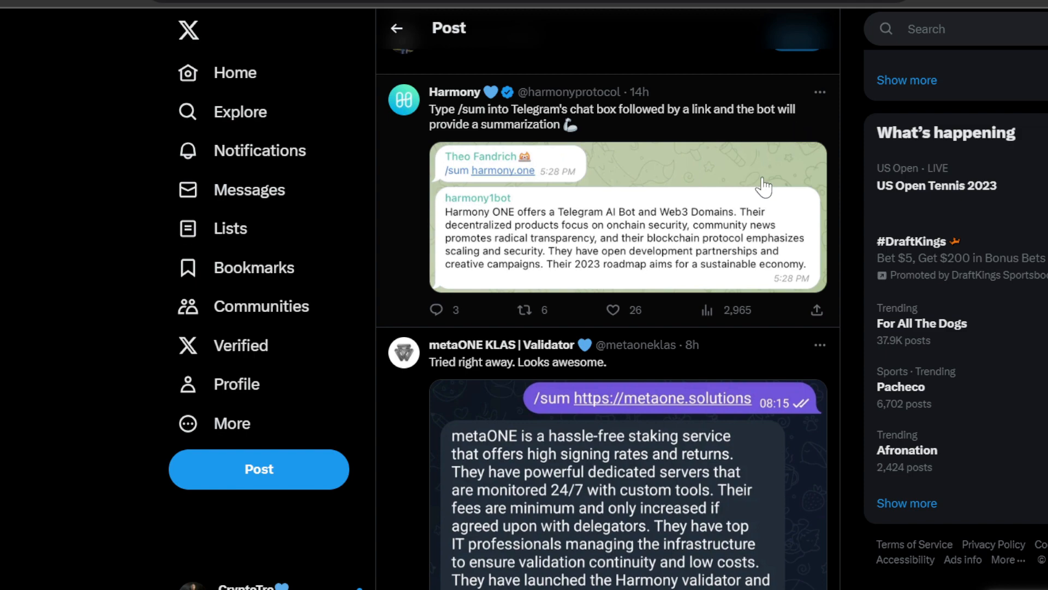
{"action": "left_click", "coordinate": [627, 216]}
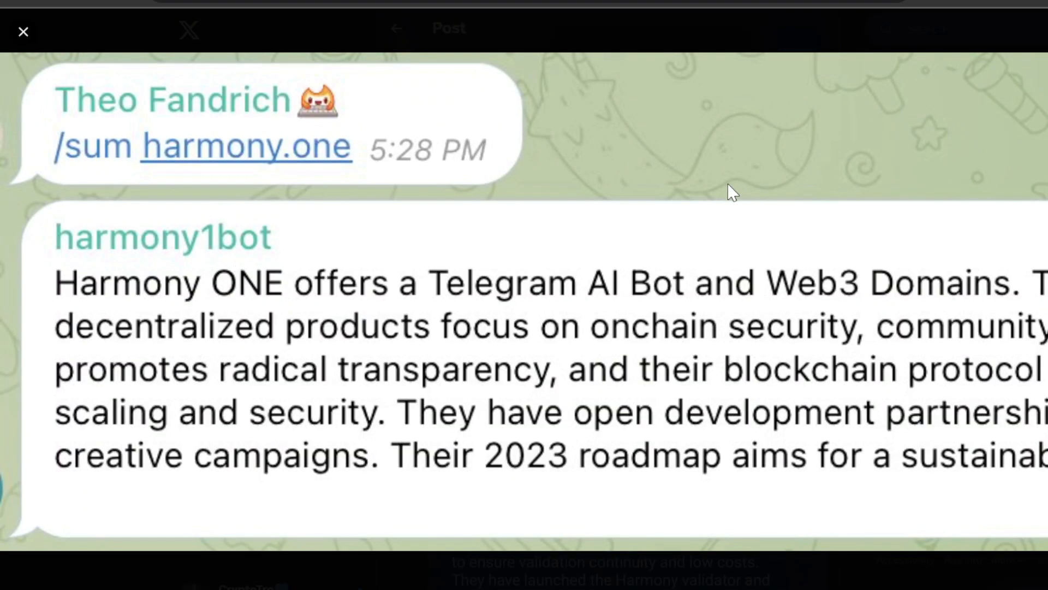
{"action": "mouse_move", "coordinate": [828, 249]}
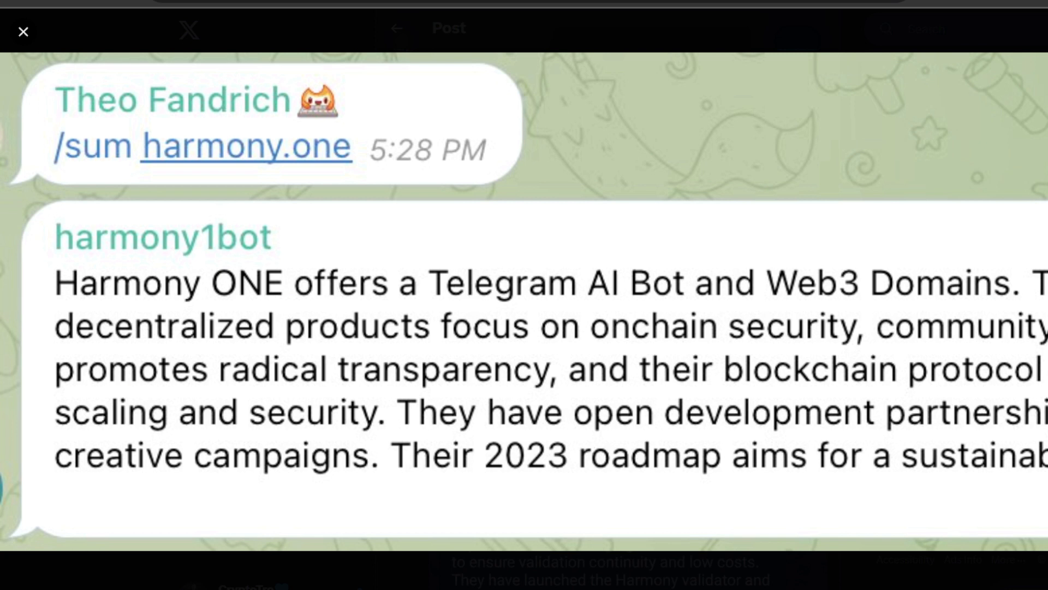
{"action": "mouse_move", "coordinate": [661, 344]}
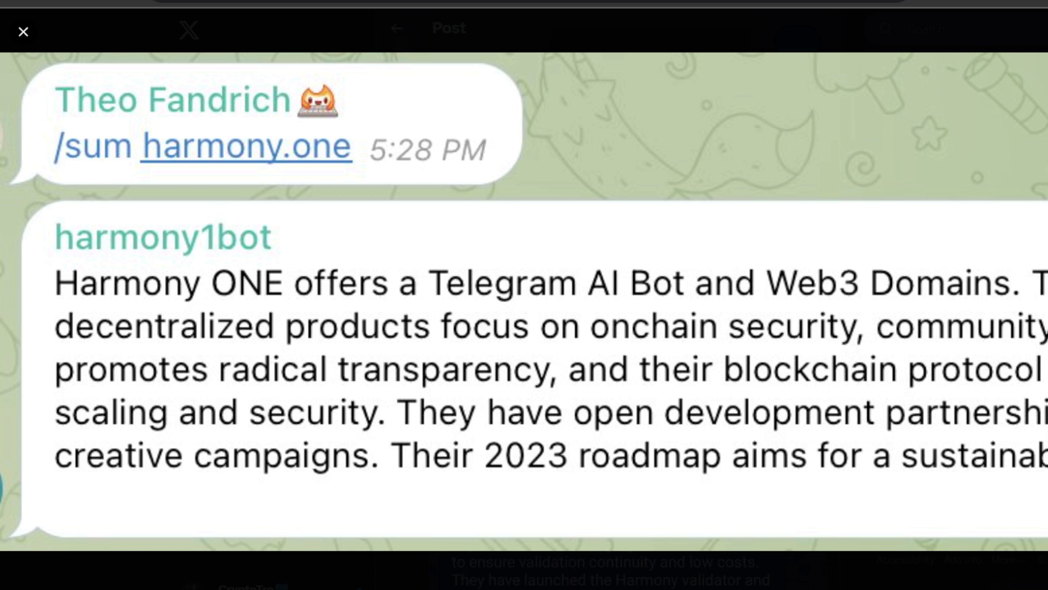
{"action": "mouse_move", "coordinate": [772, 412]}
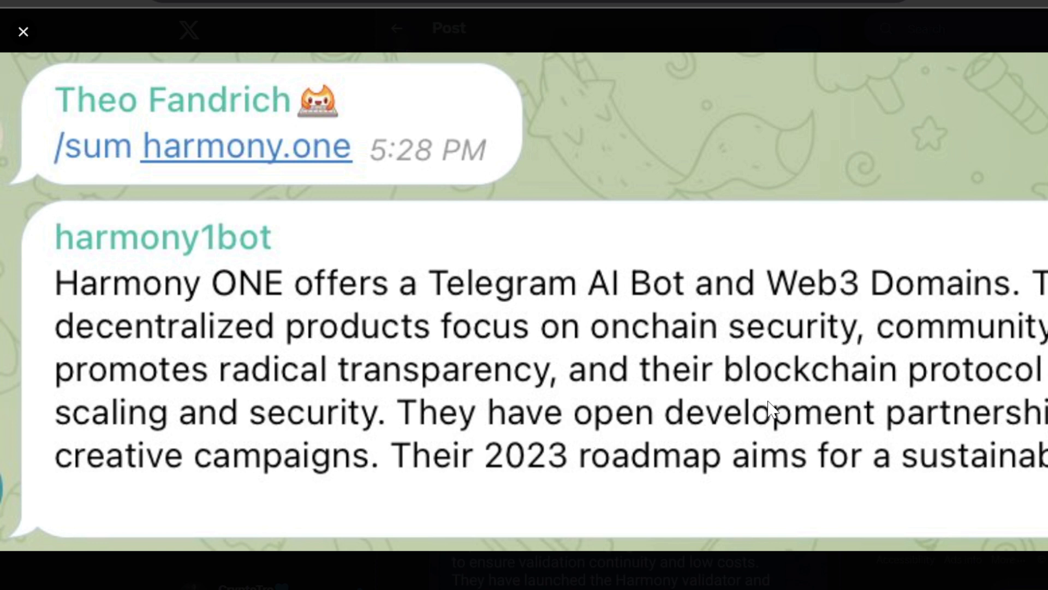
{"action": "mouse_move", "coordinate": [765, 401]}
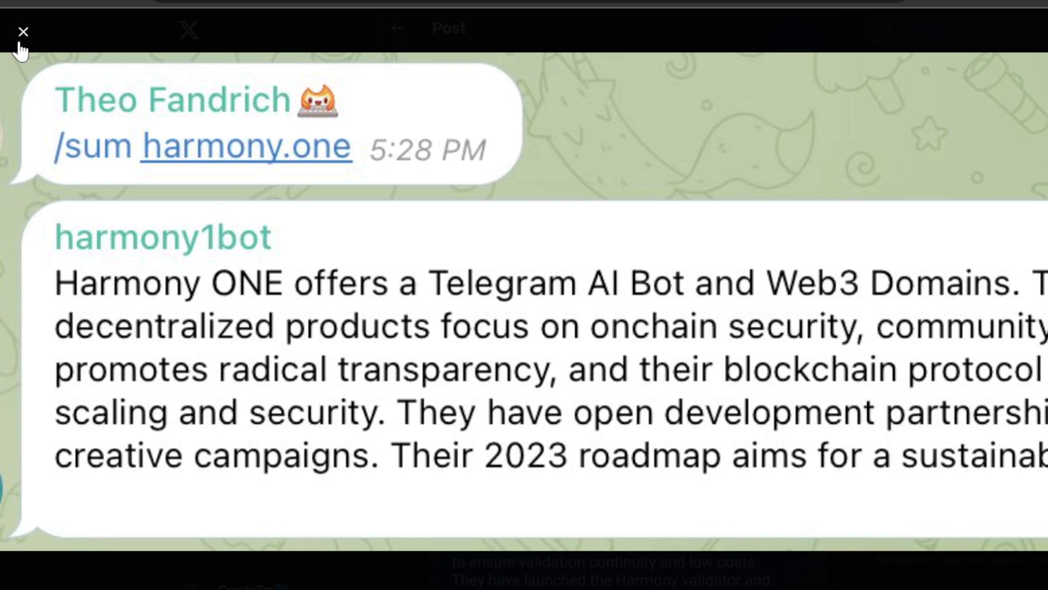
{"action": "left_click", "coordinate": [22, 31]}
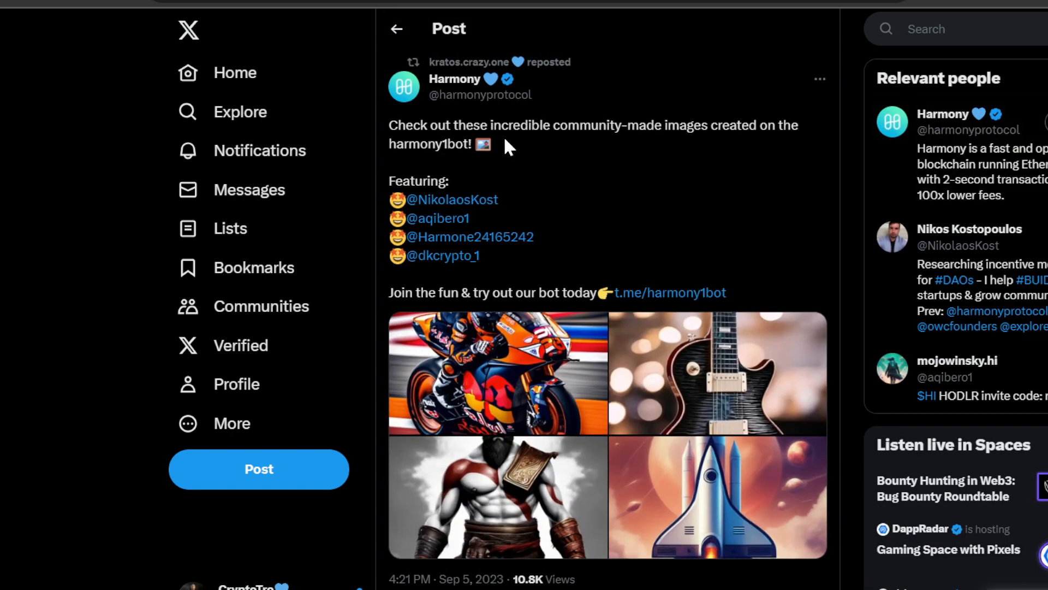
{"action": "mouse_move", "coordinate": [578, 128]}
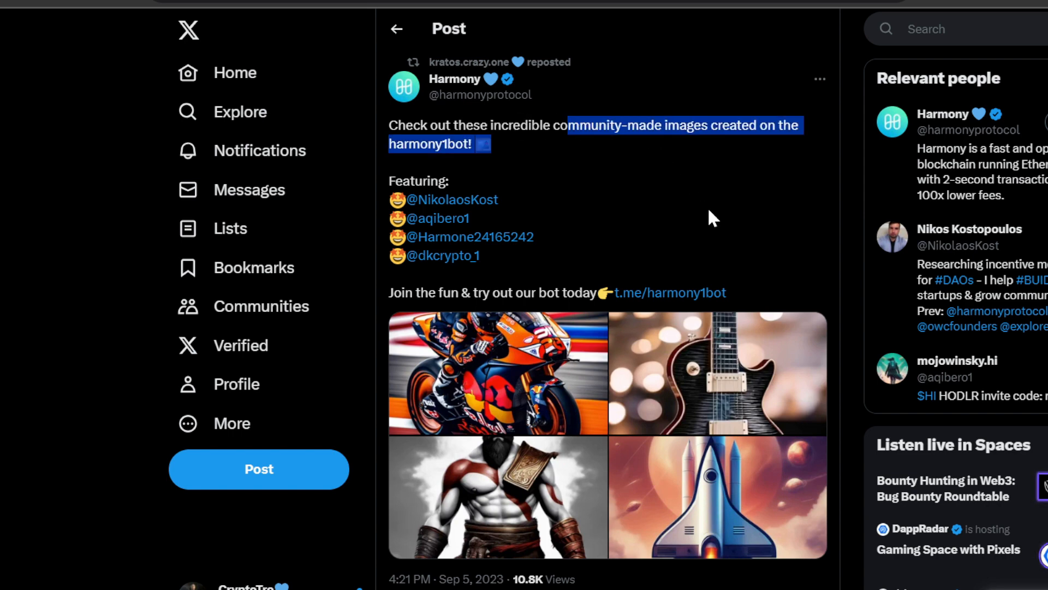
- View the motorcycle and rocket harmony1bot images full-size, closing the viewer after each
{"action": "left_click", "coordinate": [498, 373]}
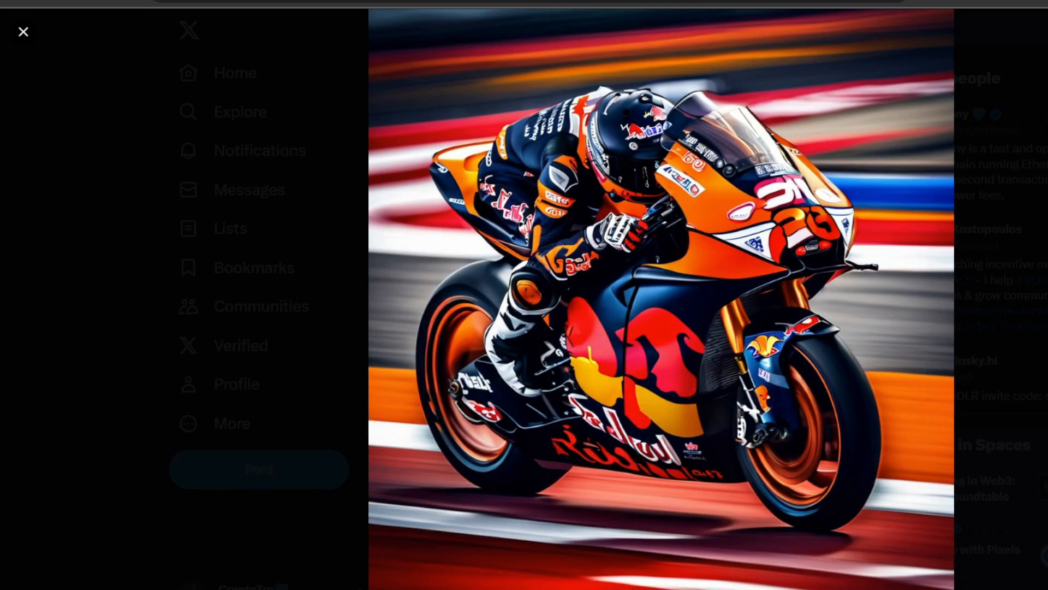
{"action": "left_click", "coordinate": [23, 31]}
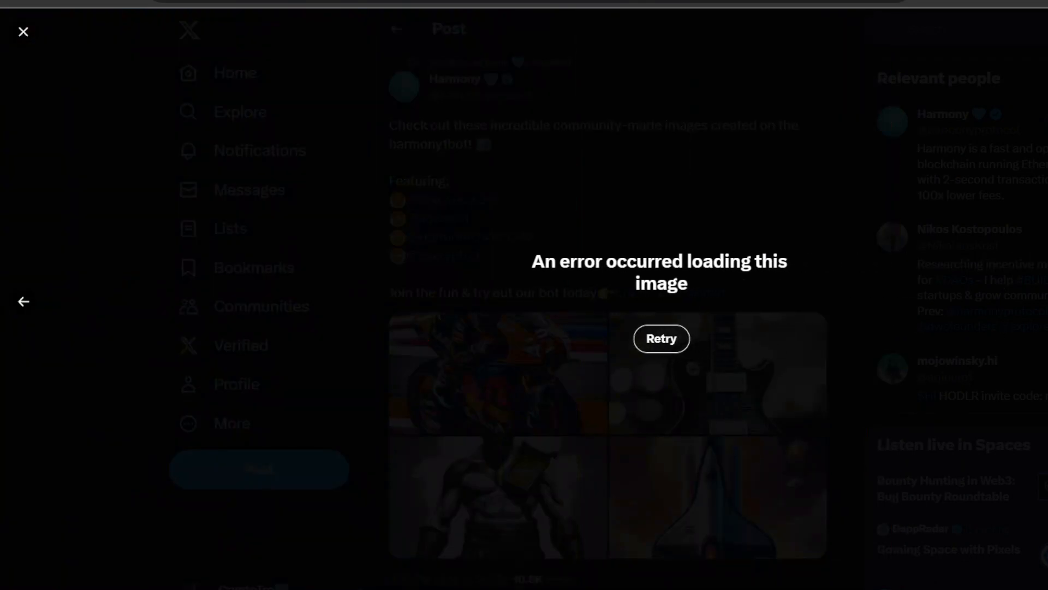
{"action": "left_click", "coordinate": [660, 338]}
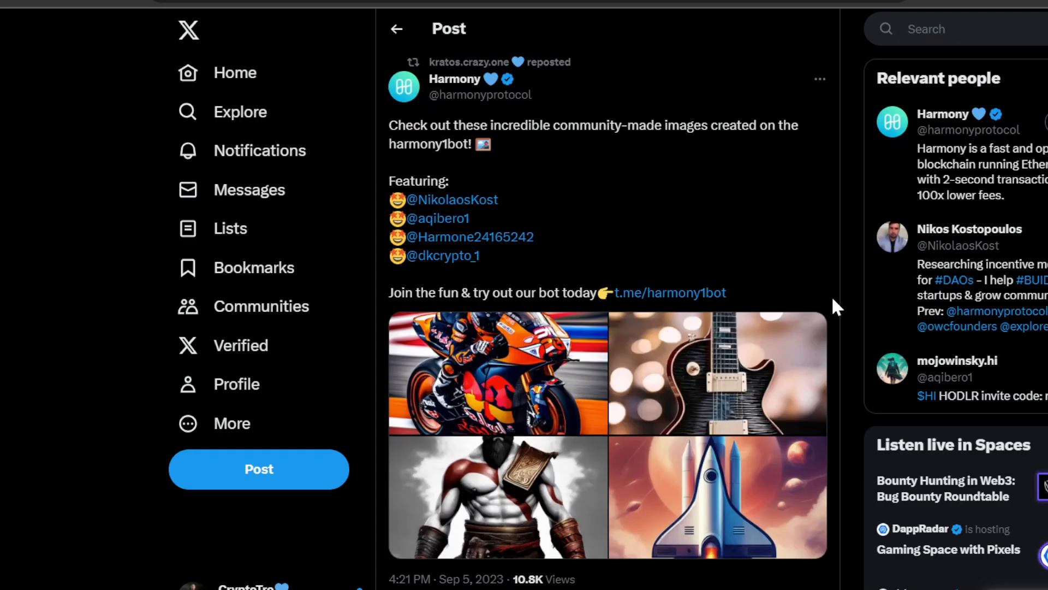
{"action": "left_click", "coordinate": [498, 372]}
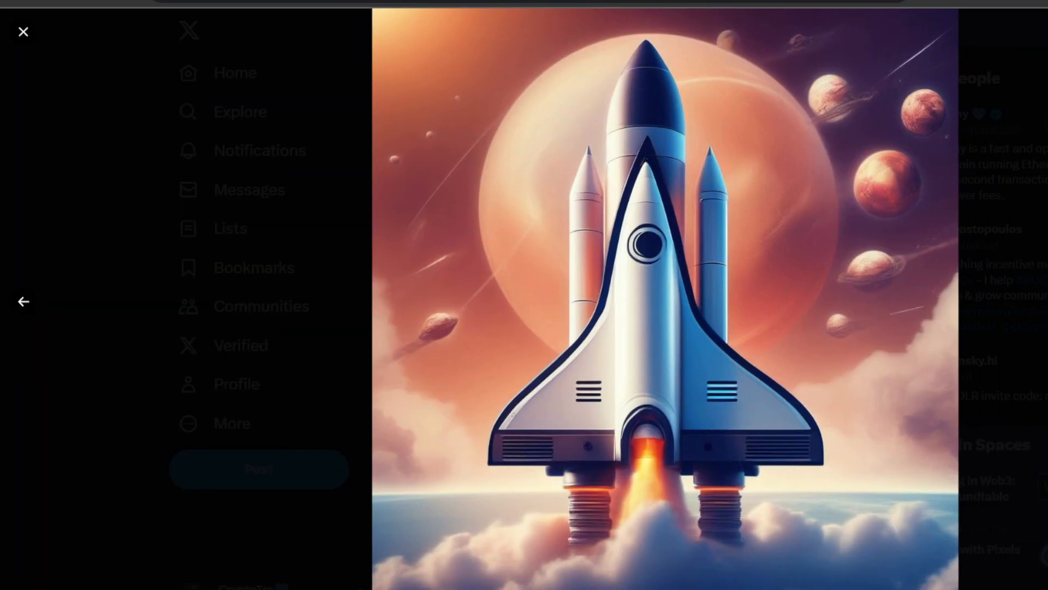
{"action": "mouse_move", "coordinate": [23, 31]}
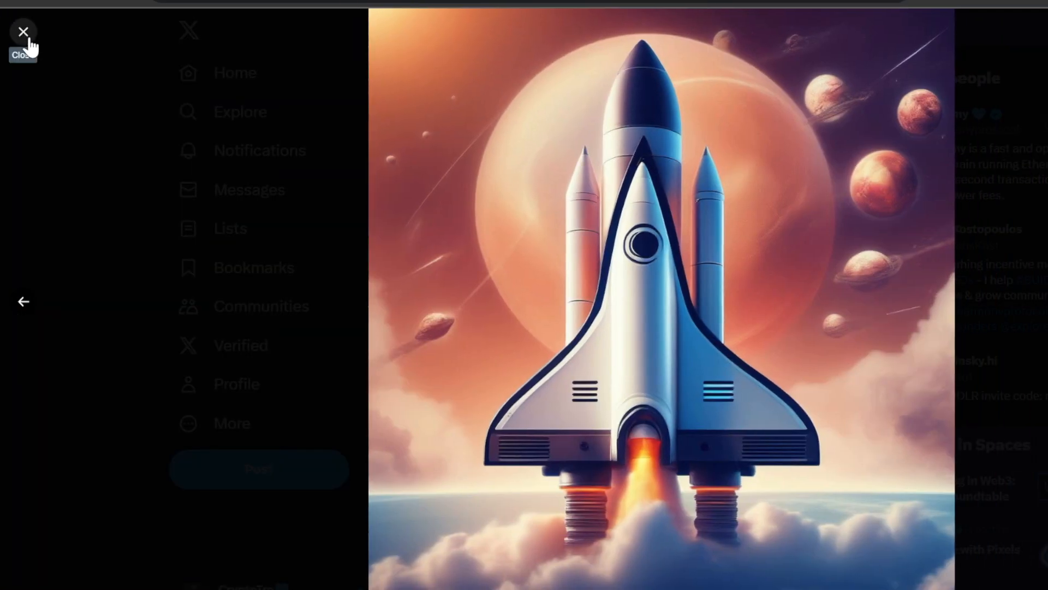
{"action": "left_click", "coordinate": [23, 32]}
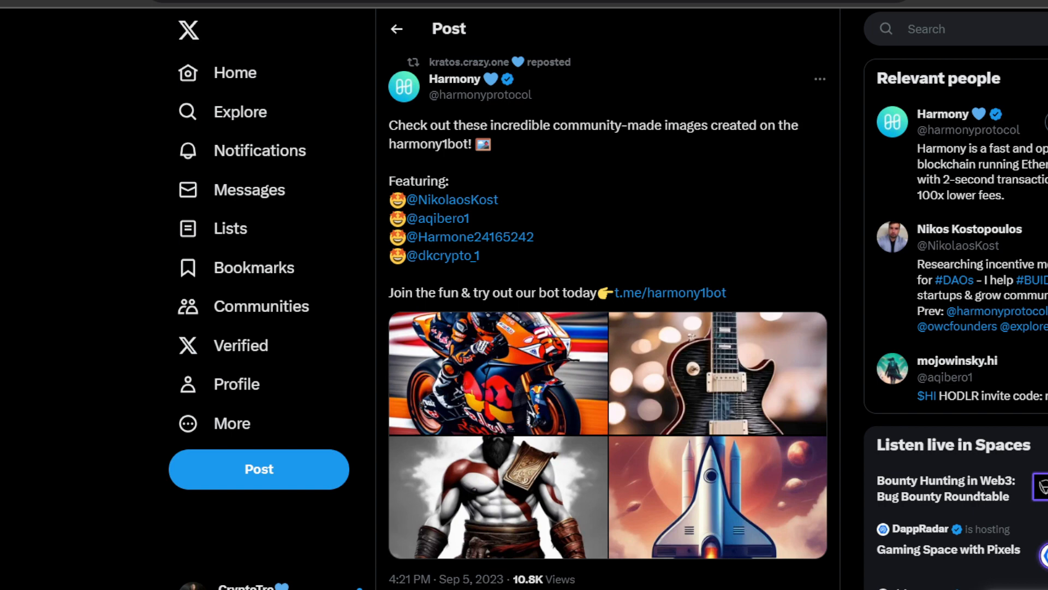